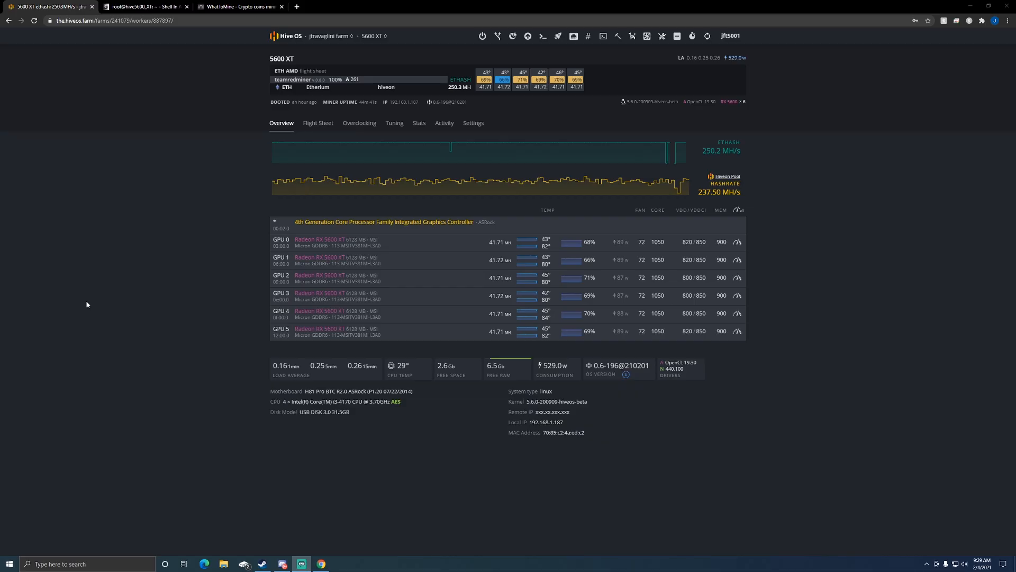
mouse_move(287, 290)
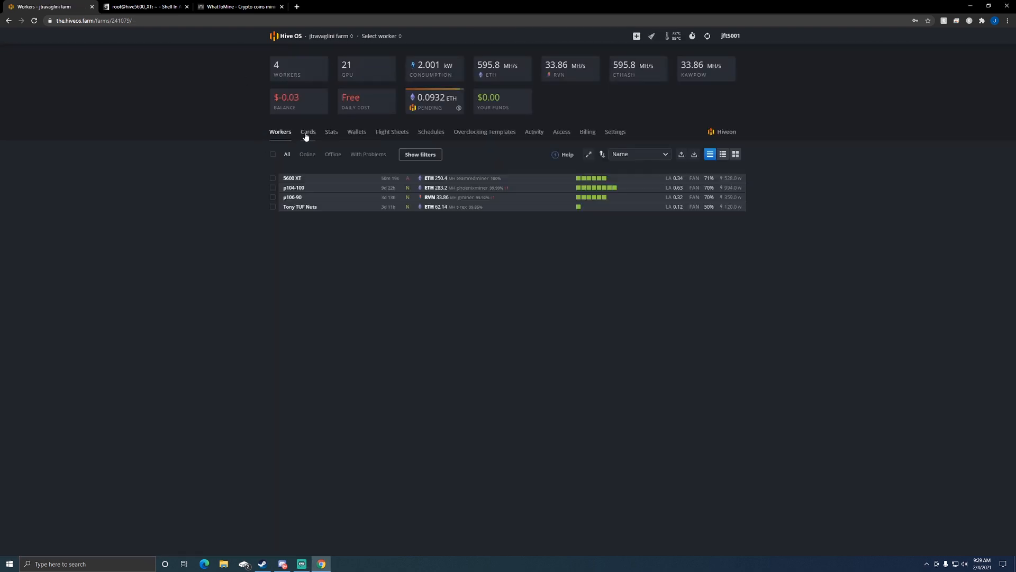
Step: Show the farm-wide Cards list with hashrate, temperature, overclock and VBIOS per GPU
left_click(308, 131)
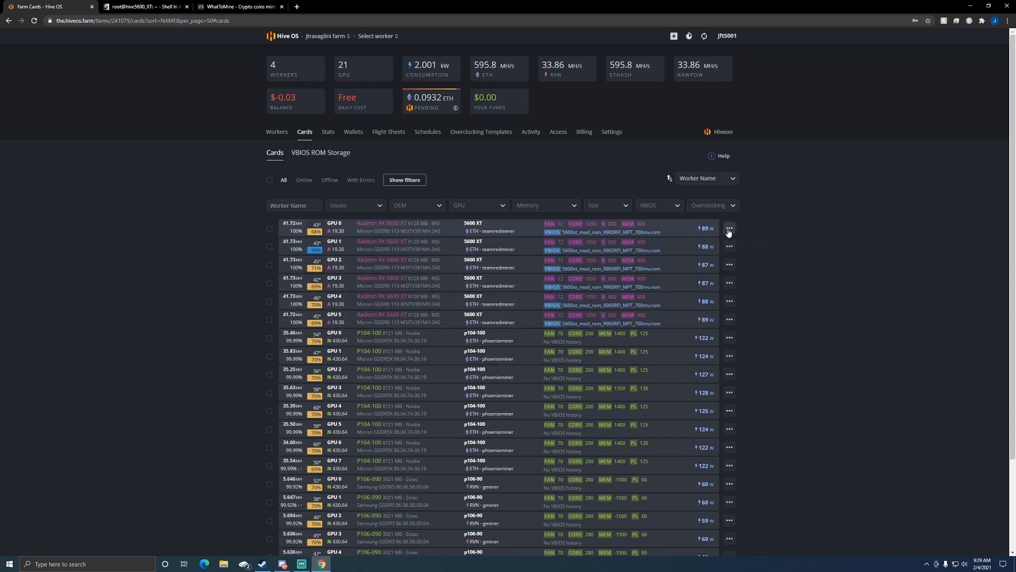
Step: Bring up the actions menu for GPU 0 of the 5600 XT rig
left_click(729, 228)
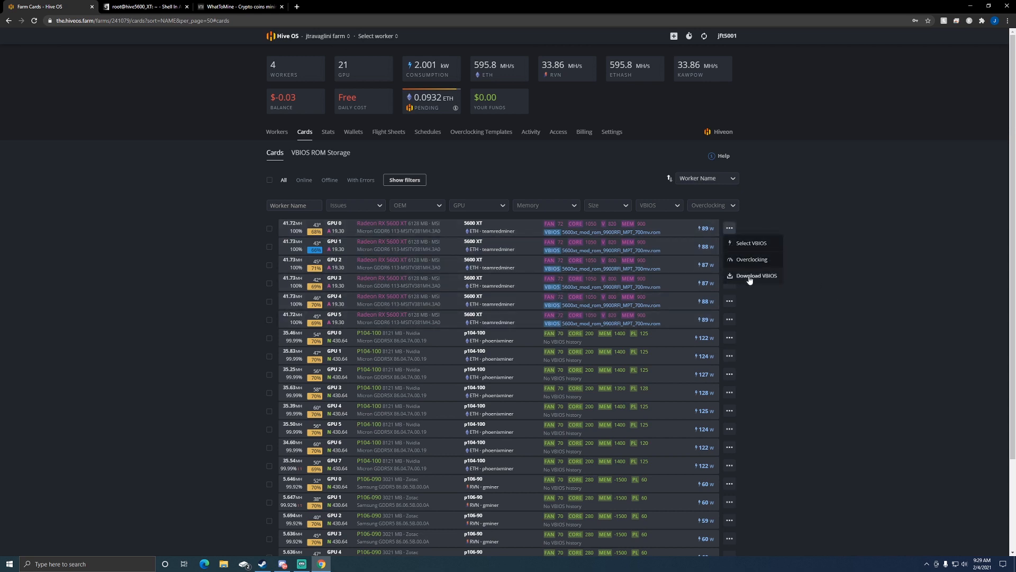
mouse_move(756, 275)
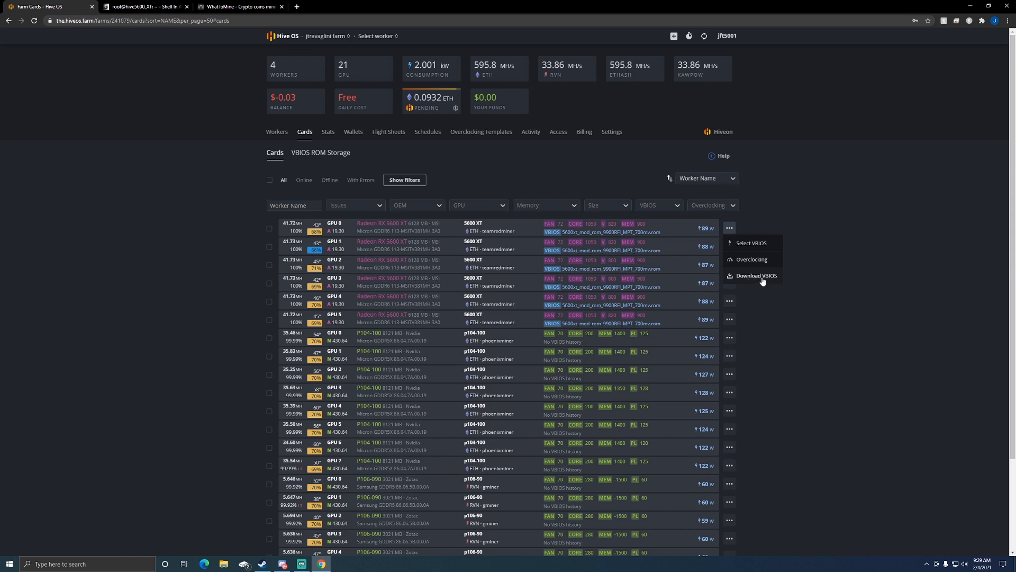
mouse_move(750, 244)
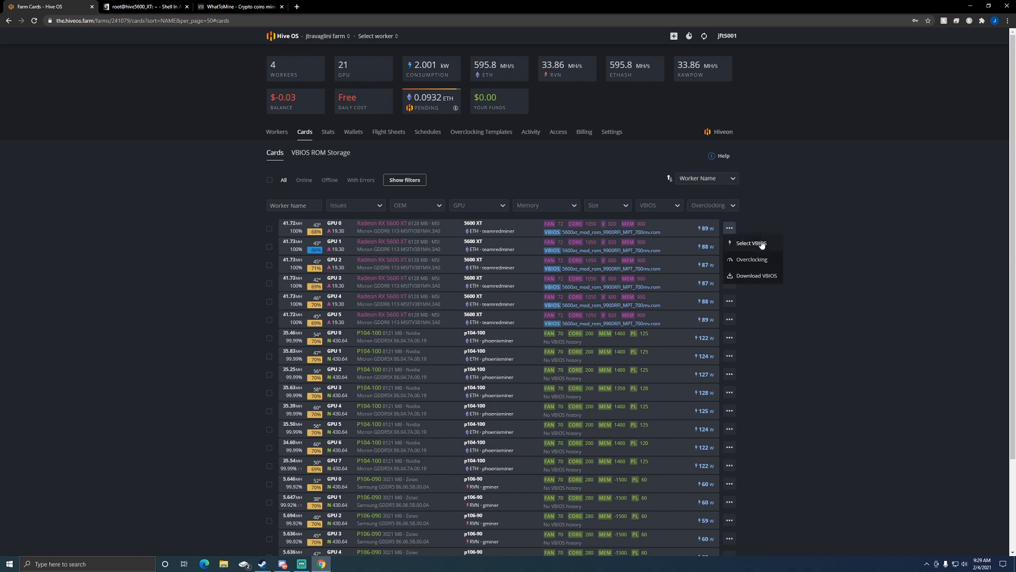
left_click(750, 245)
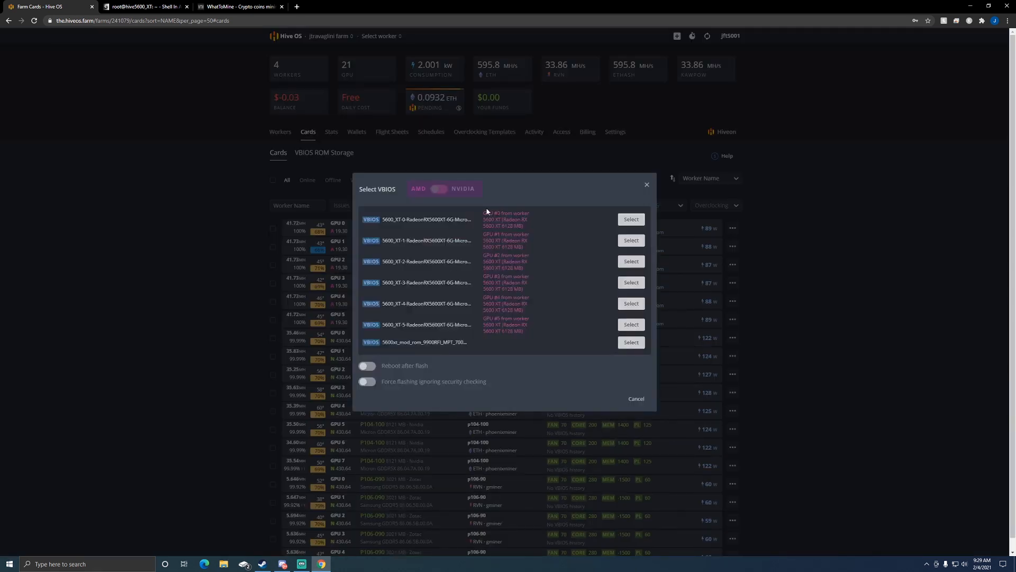
mouse_move(456, 356)
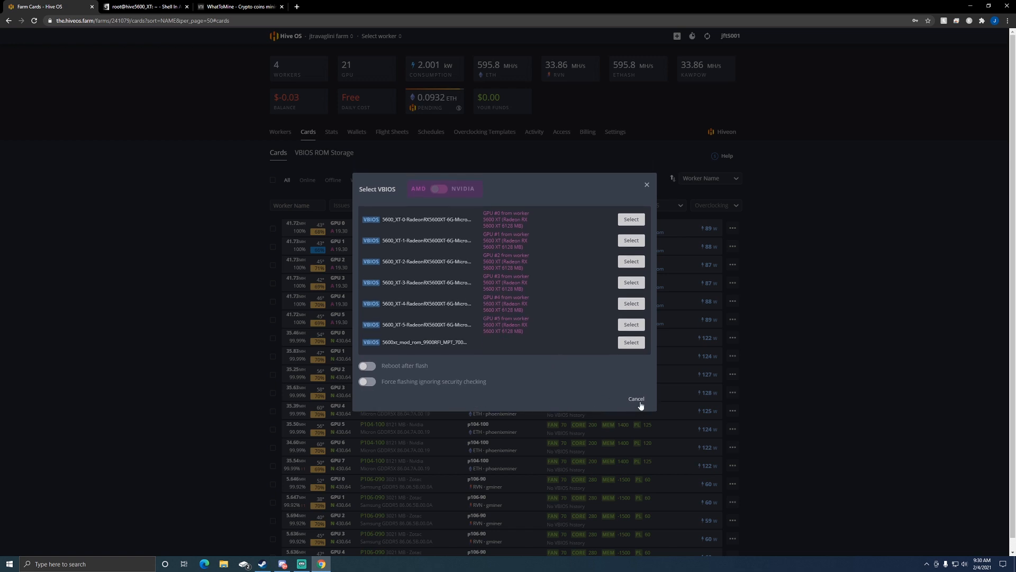
mouse_move(476, 356)
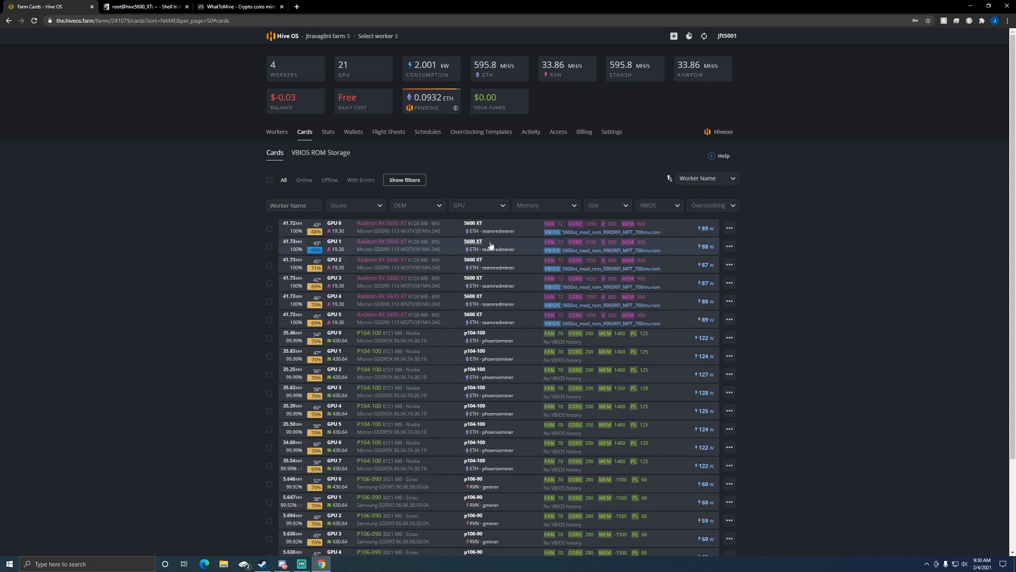
mouse_move(649, 232)
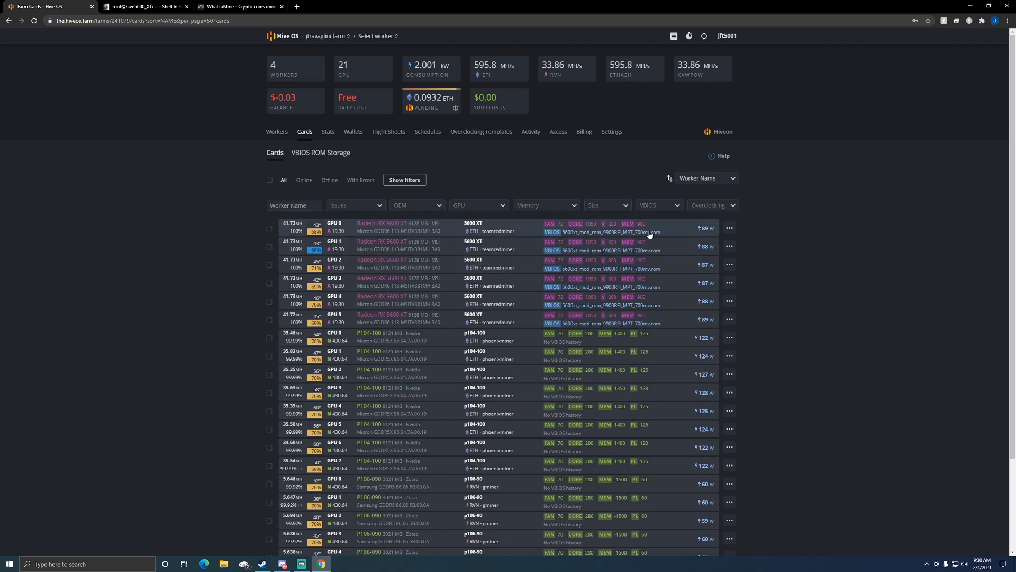
mouse_move(705, 289)
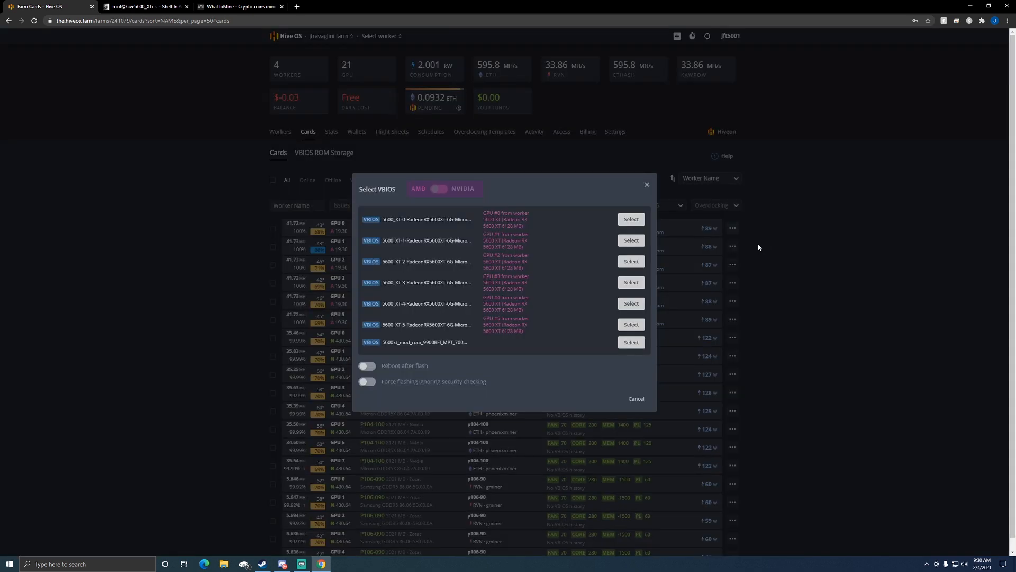
mouse_move(435, 248)
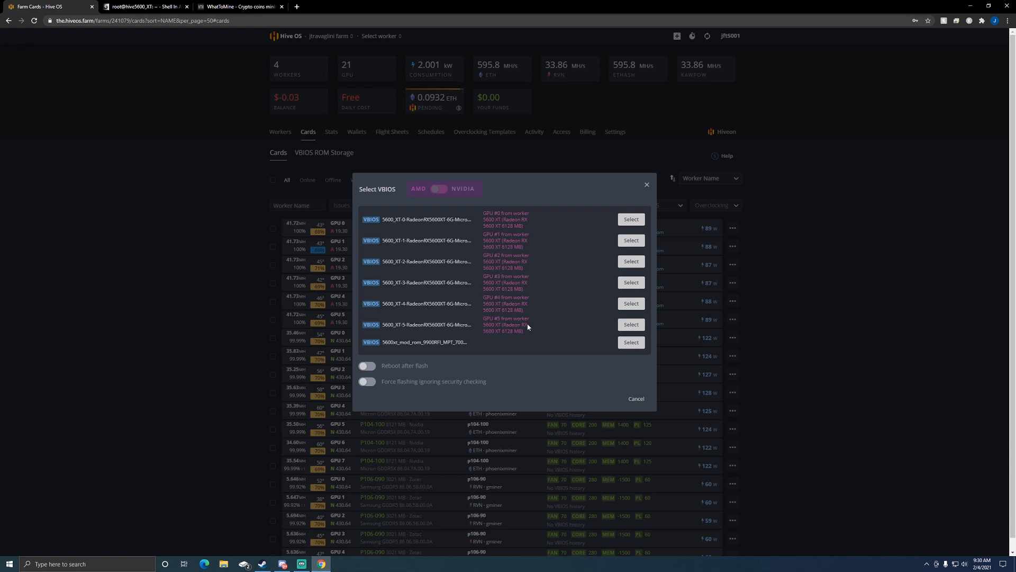
mouse_move(601, 226)
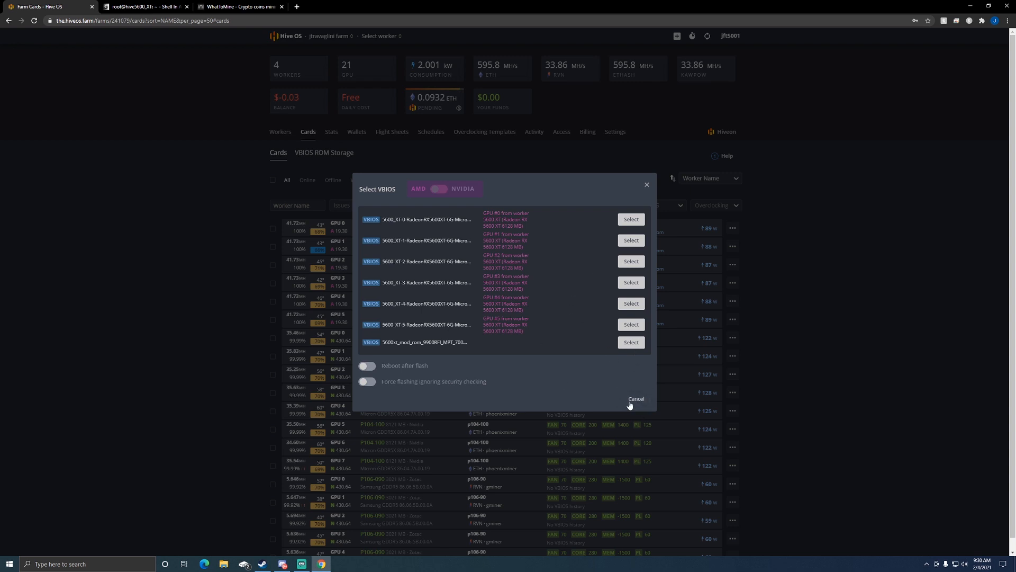
left_click(635, 398)
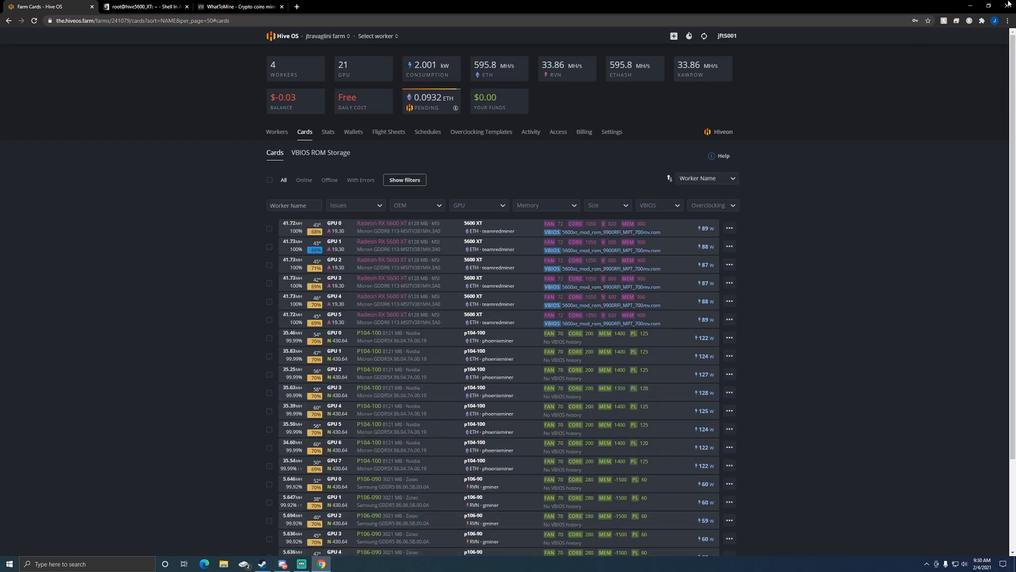
Step: Reveal the File Explorer 5600xt bios folder with the six saved ROM files
left_click(299, 564)
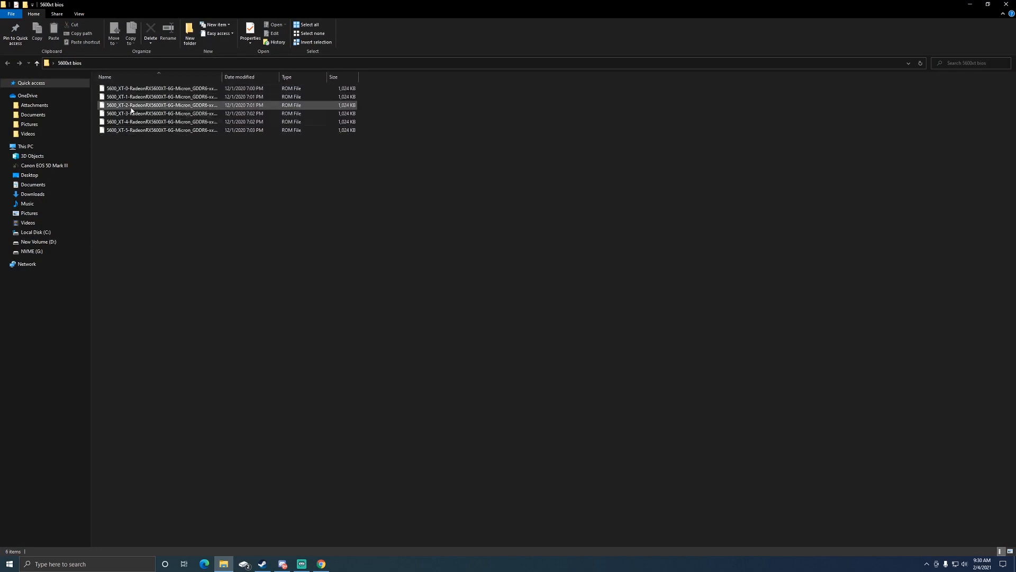
mouse_move(128, 113)
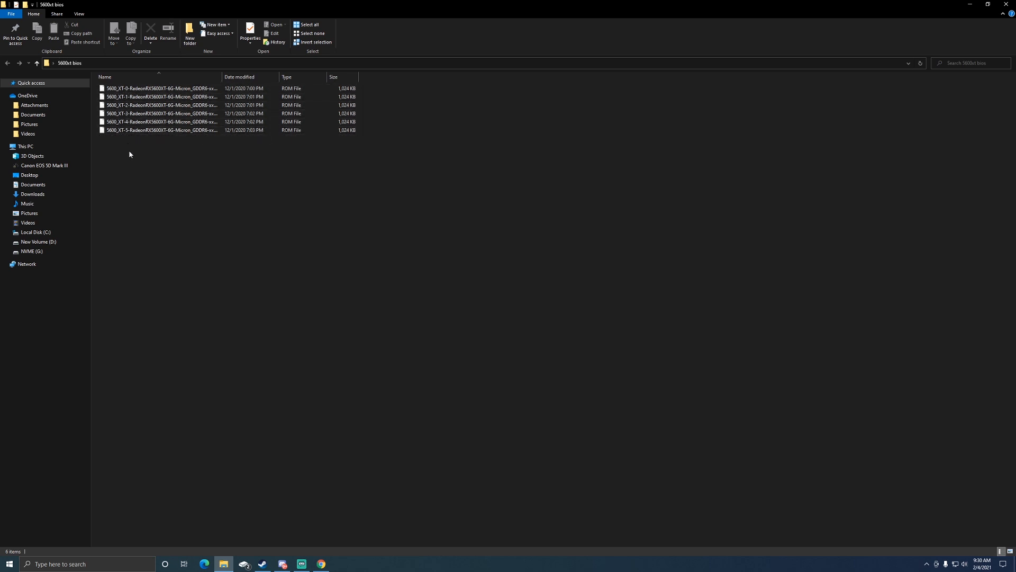
mouse_move(297, 429)
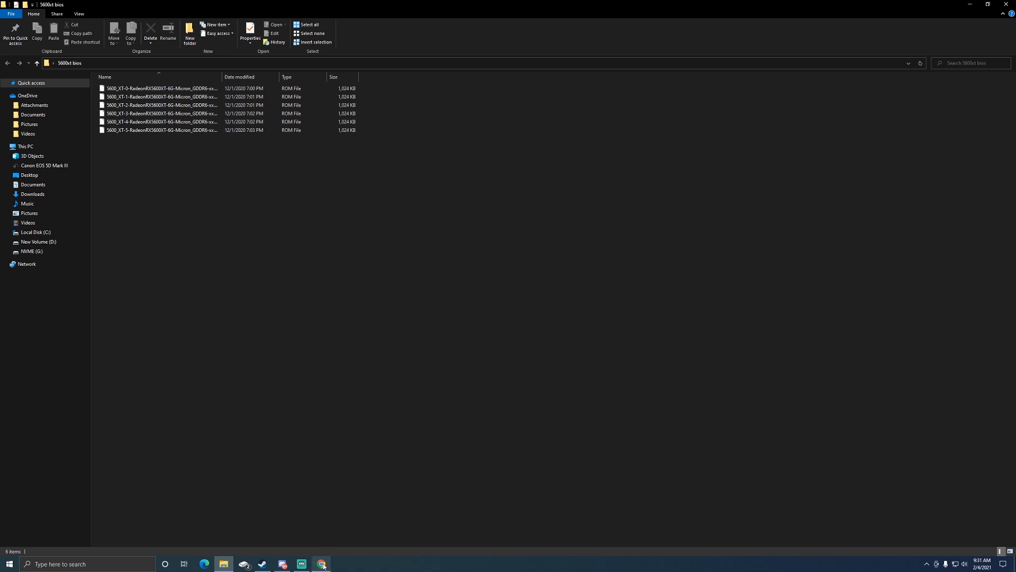
Step: Return to the Hive OS cards list and open the worker picker (5600 XT, p104-100, p106-90, Tony TUF Nuts)
left_click(321, 564)
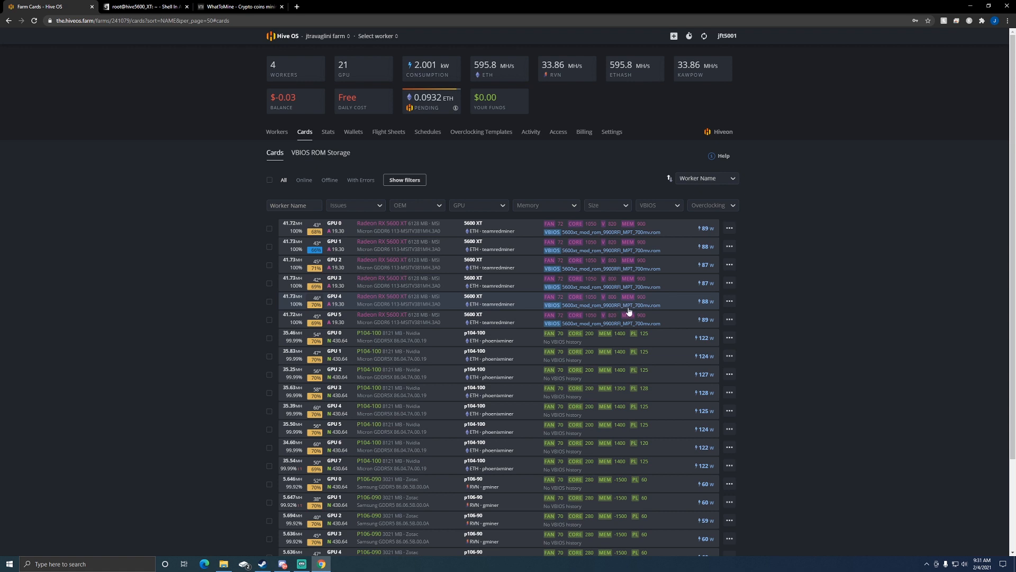
mouse_move(421, 298)
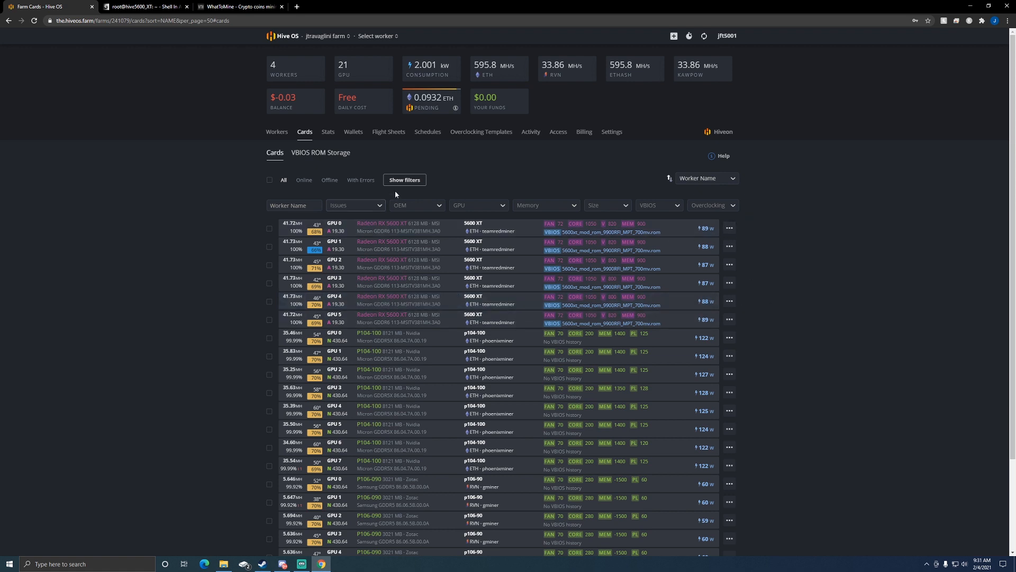
mouse_move(276, 131)
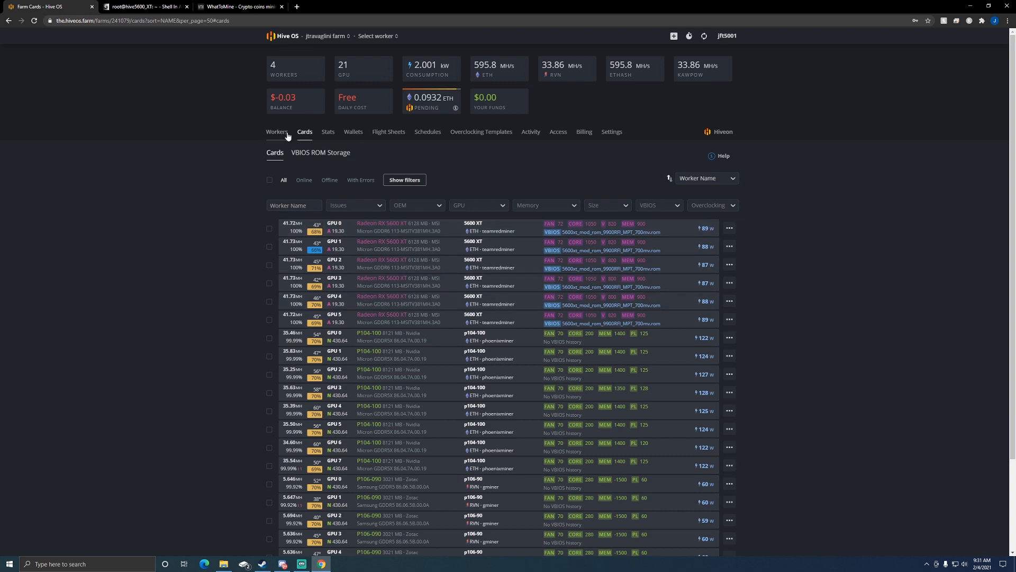
left_click(376, 36)
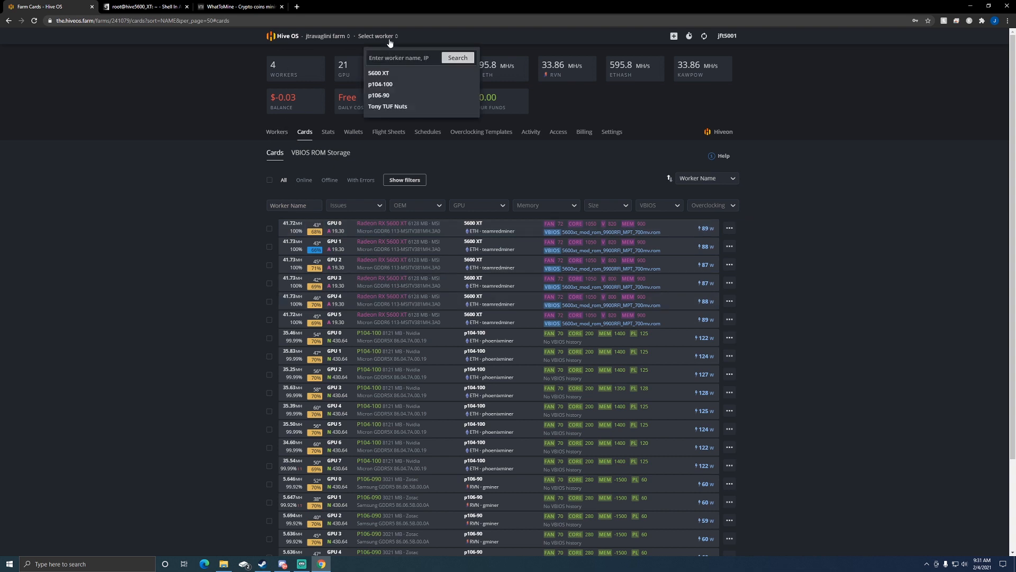
left_click(379, 73)
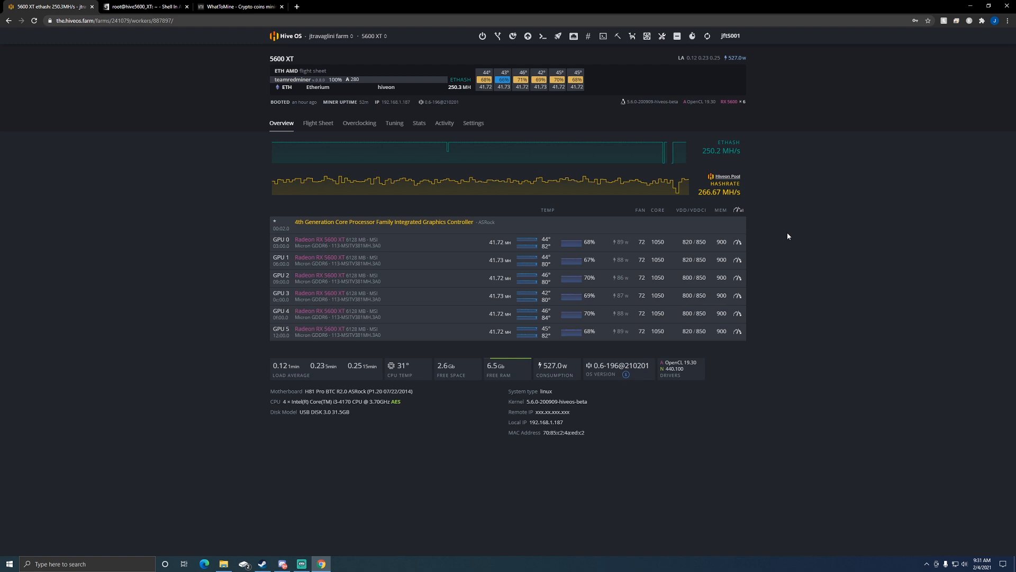
mouse_move(784, 232)
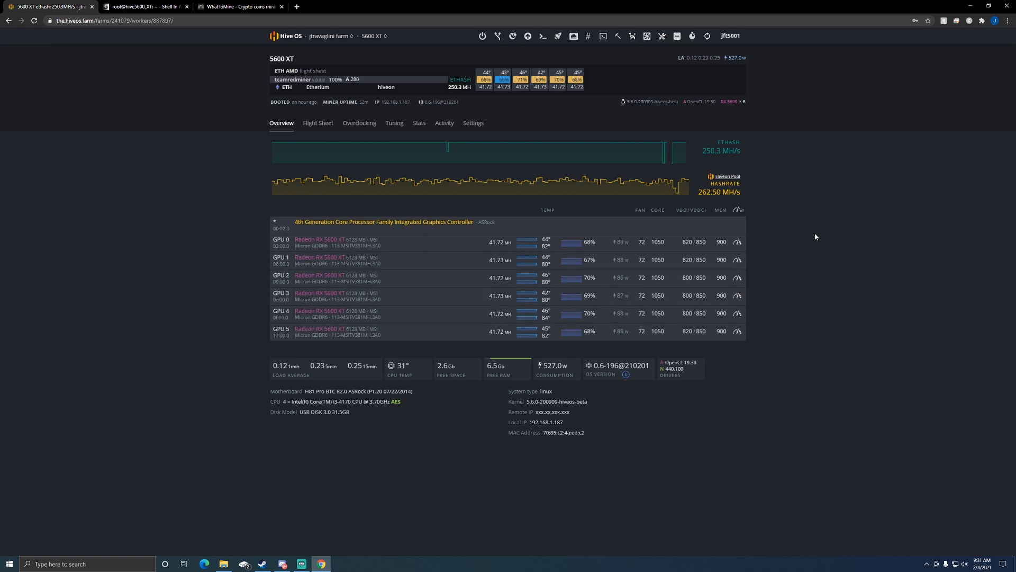
mouse_move(808, 233)
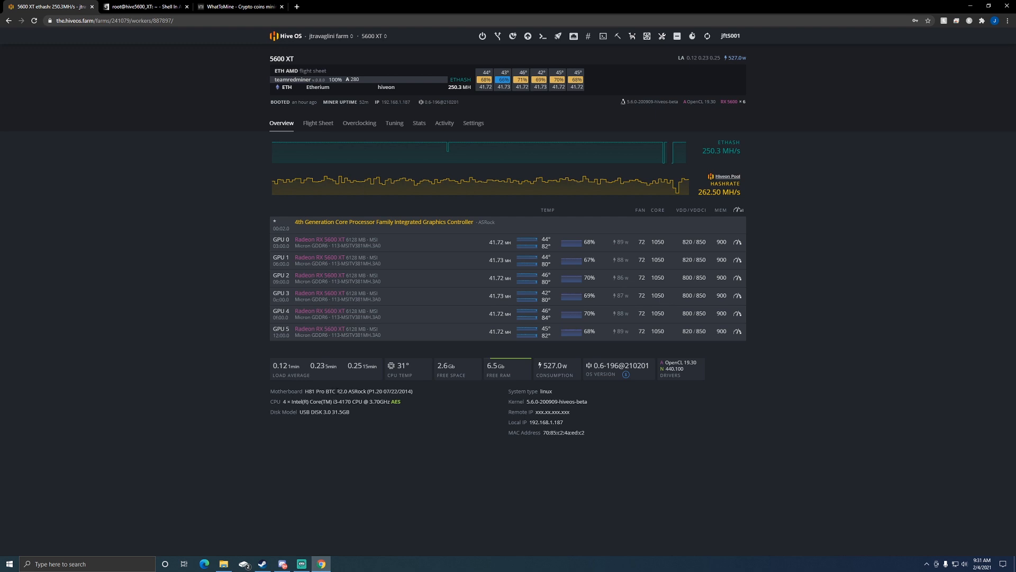
mouse_move(796, 349)
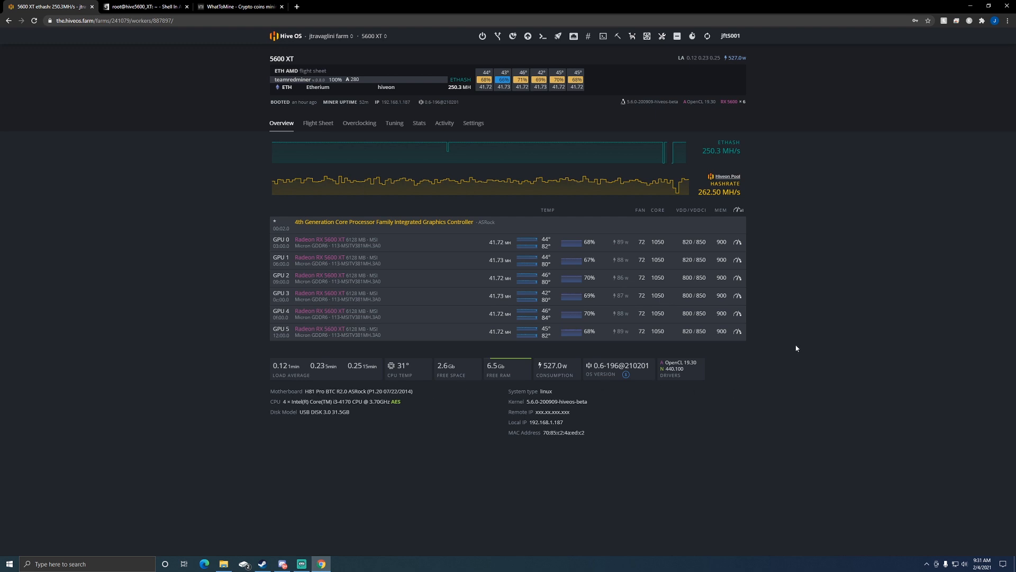
mouse_move(769, 255)
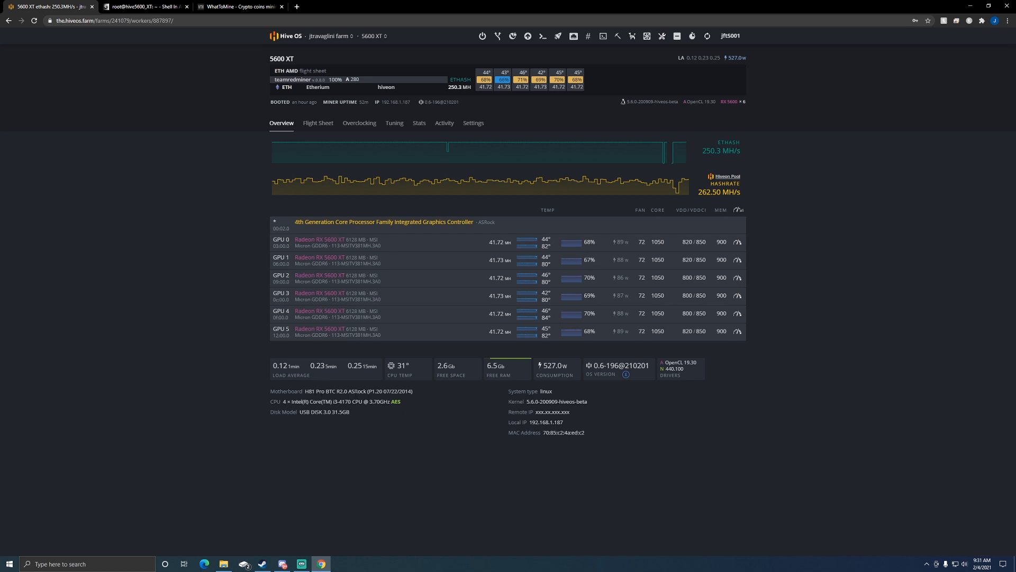
mouse_move(419, 399)
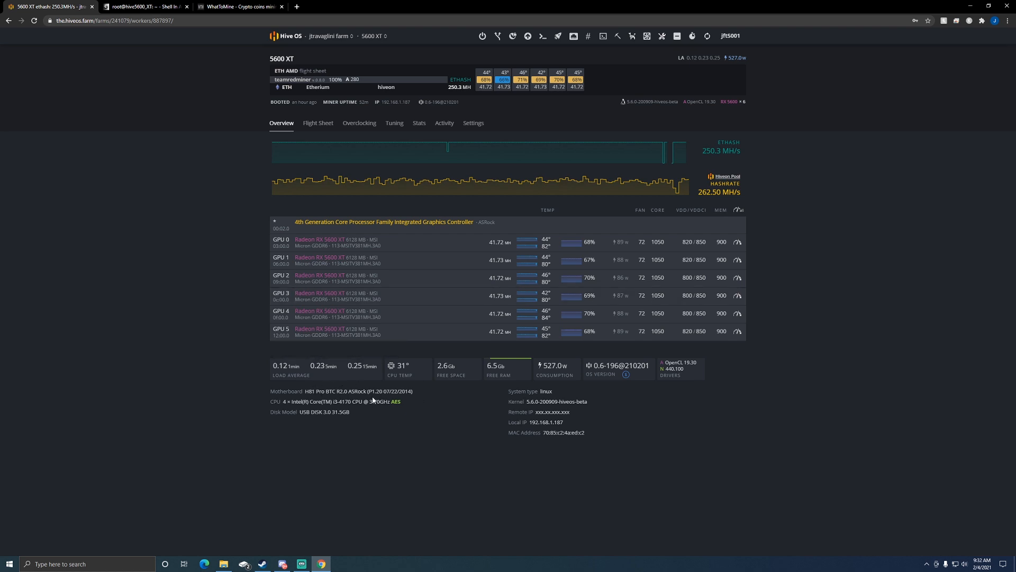
mouse_move(803, 303)
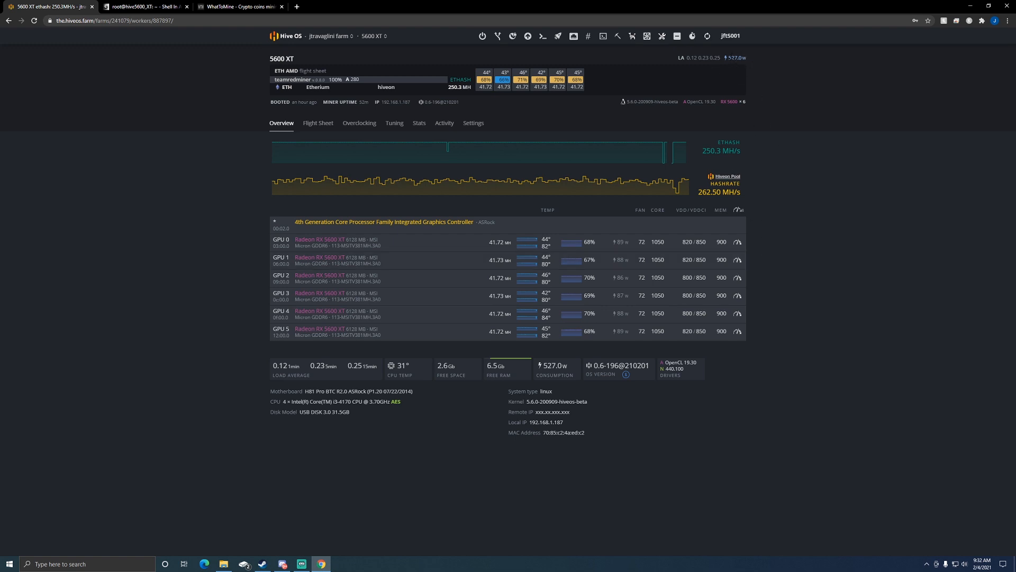
mouse_move(388, 79)
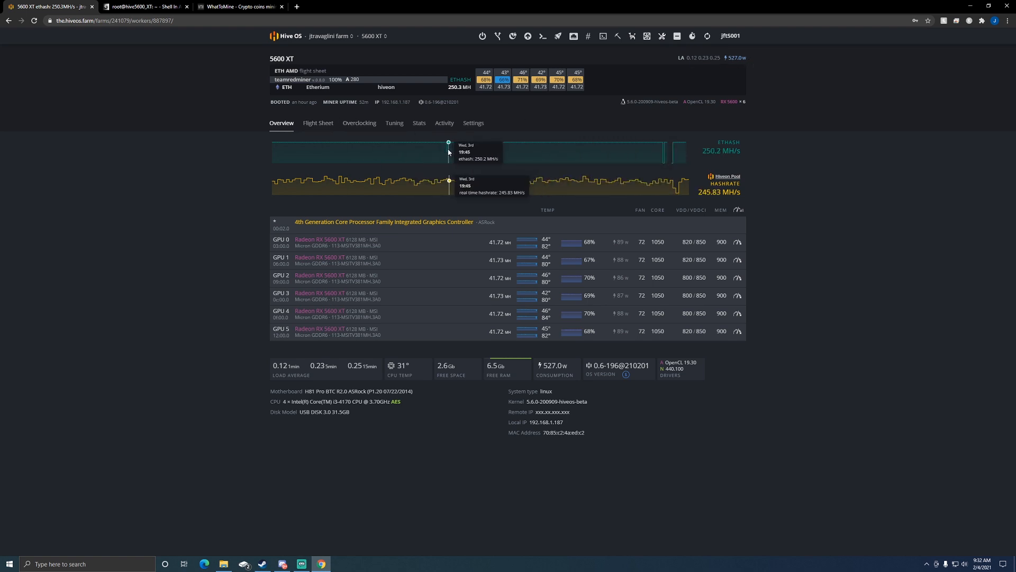
mouse_move(663, 160)
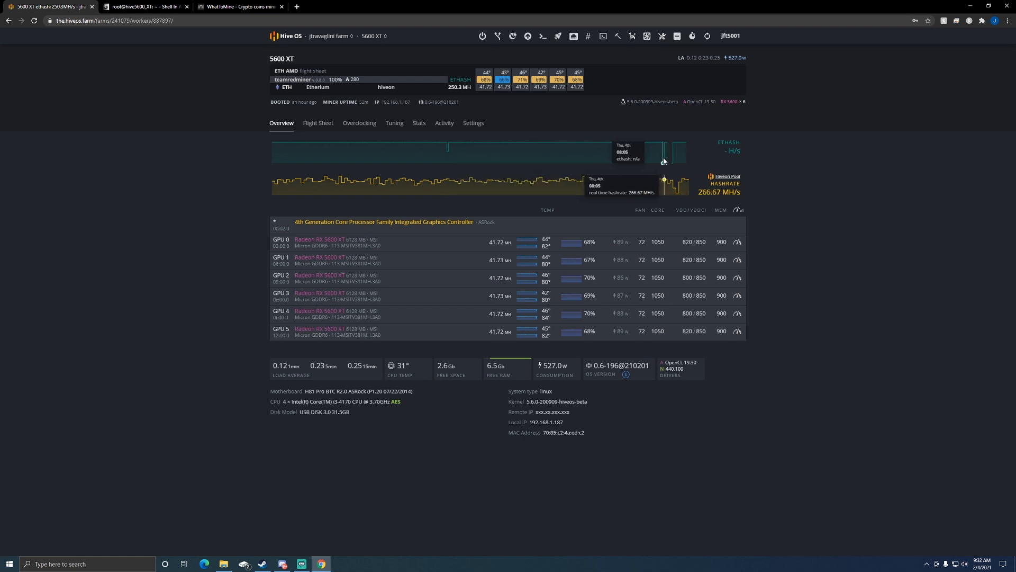
mouse_move(683, 160)
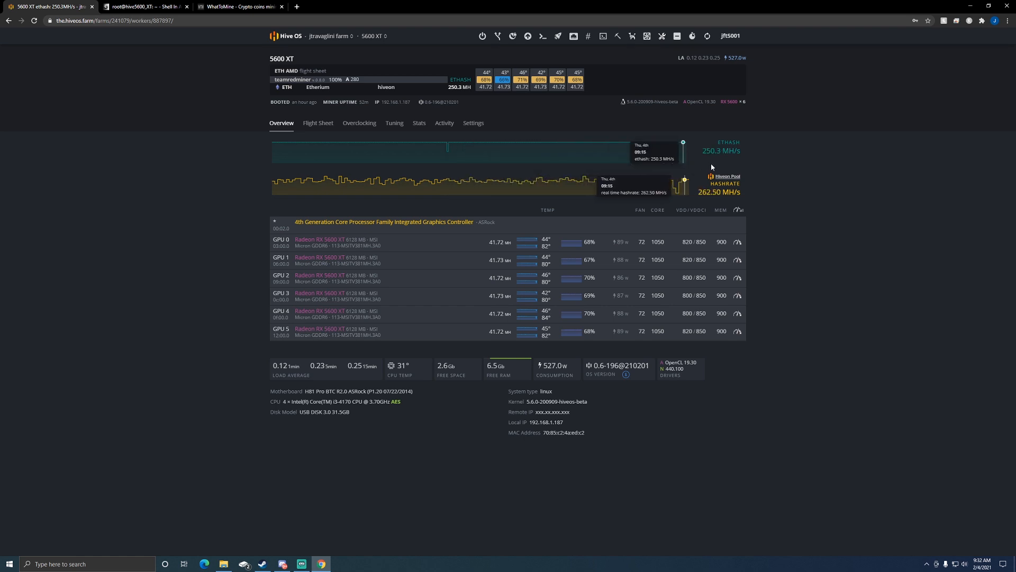
mouse_move(867, 189)
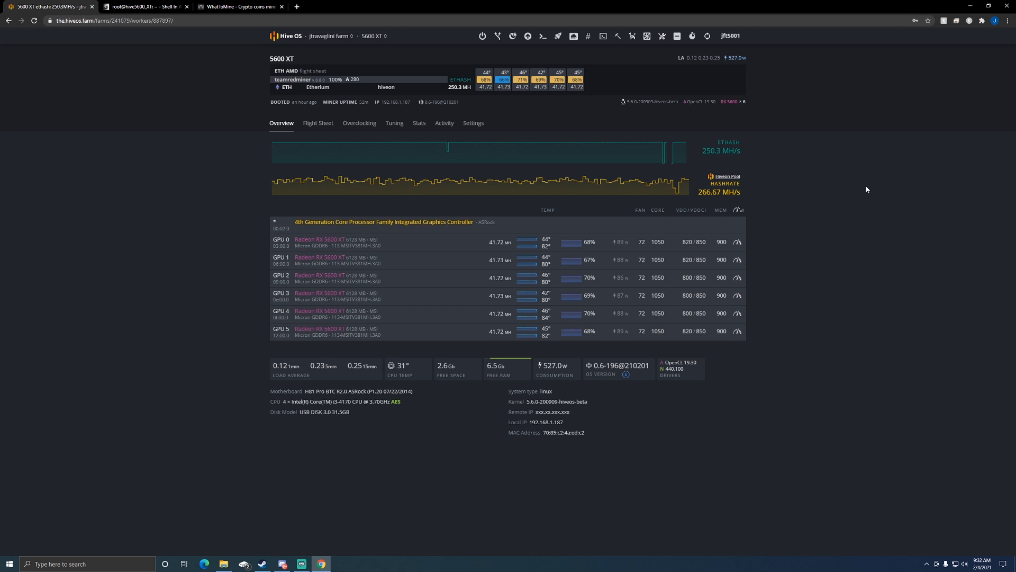
mouse_move(868, 188)
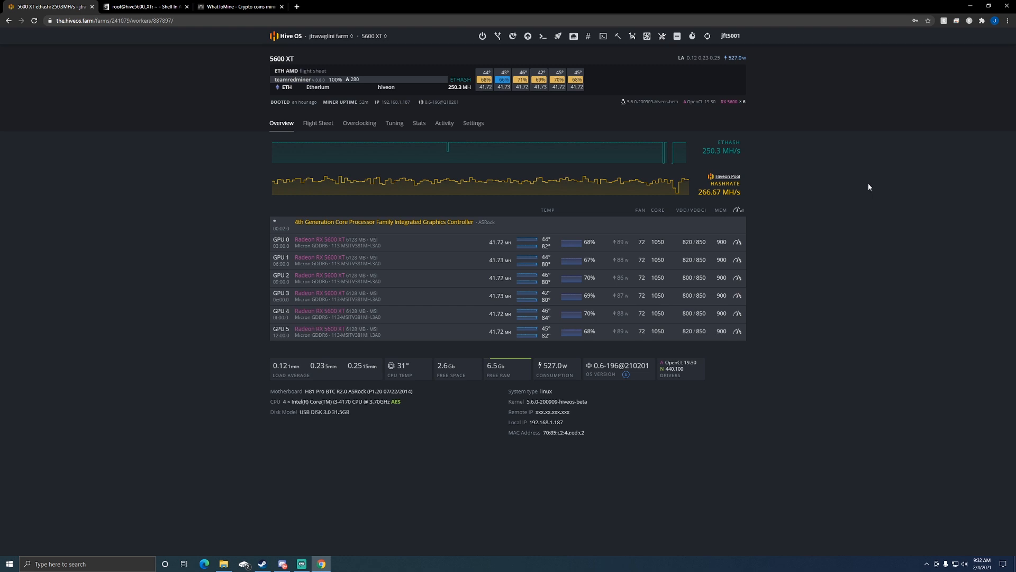
mouse_move(671, 163)
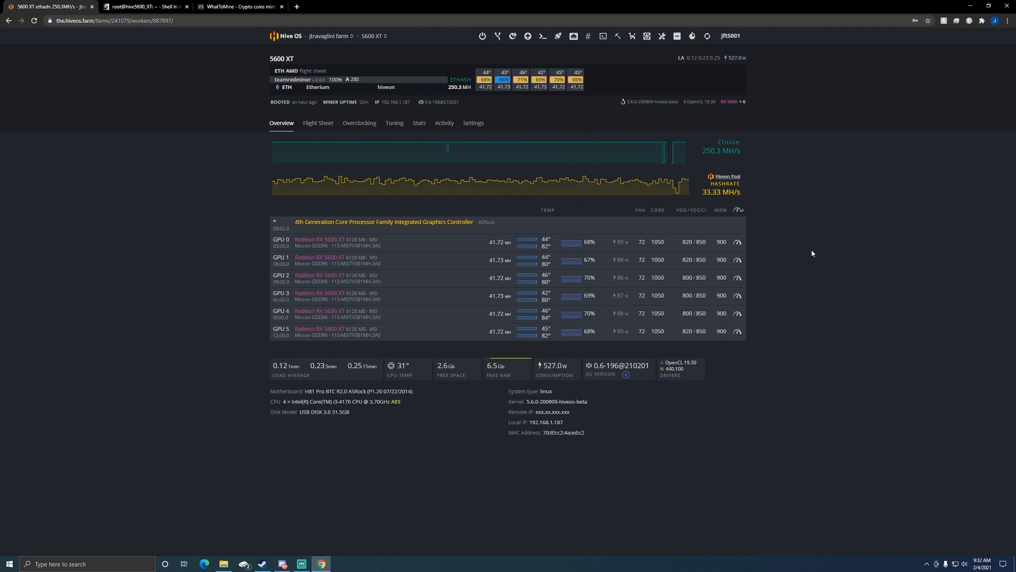
mouse_move(818, 292)
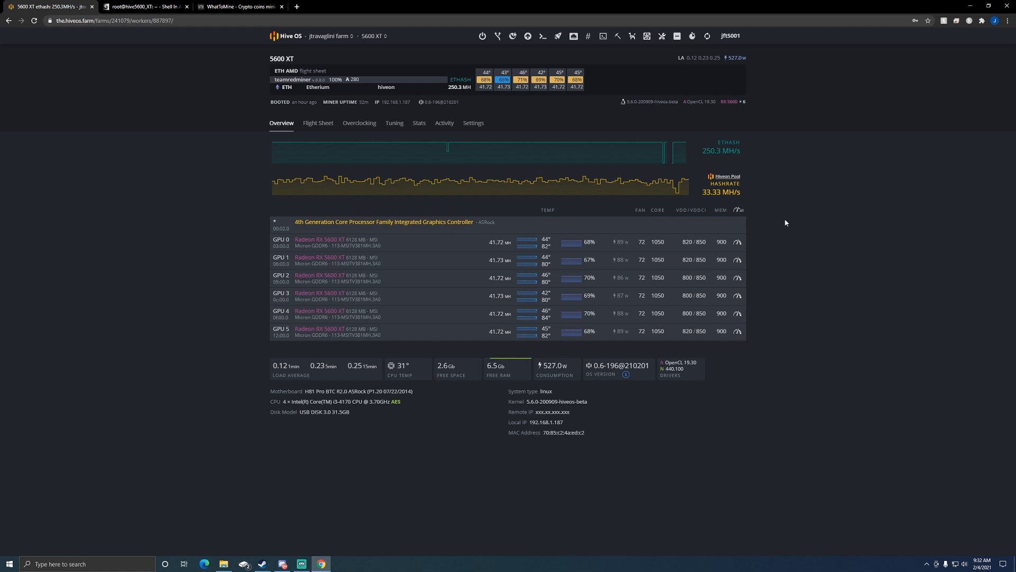
mouse_move(782, 222)
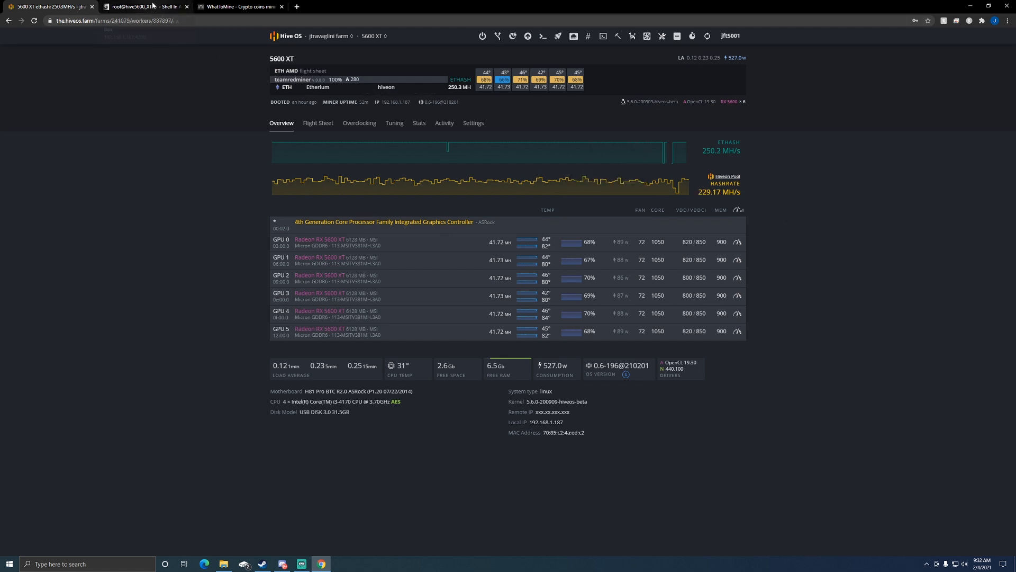
Step: In the Shellinabox shell run miner and review teamredminer's per-GPU hashrates near 250 MH/s
left_click(143, 6)
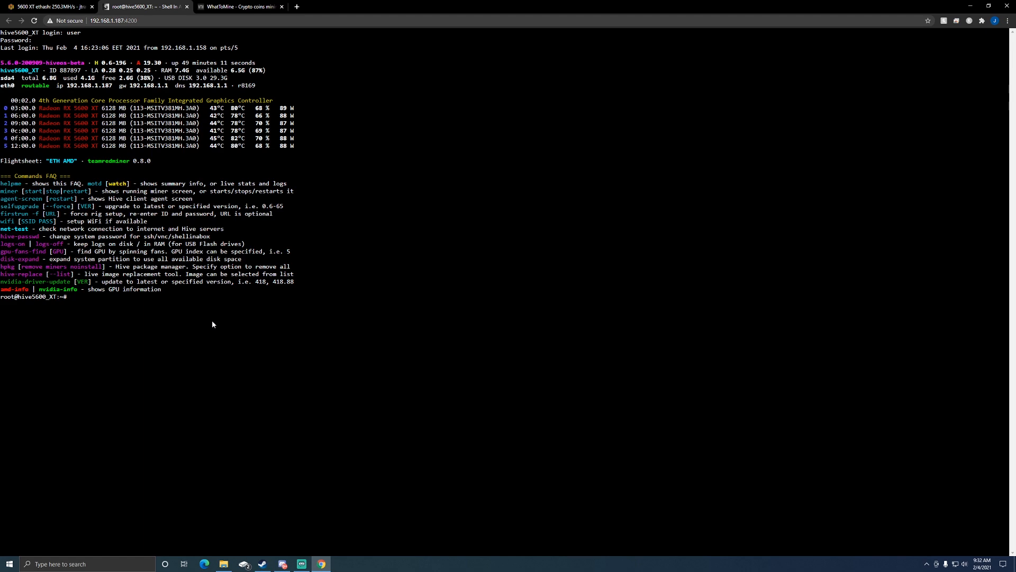
type("miner")
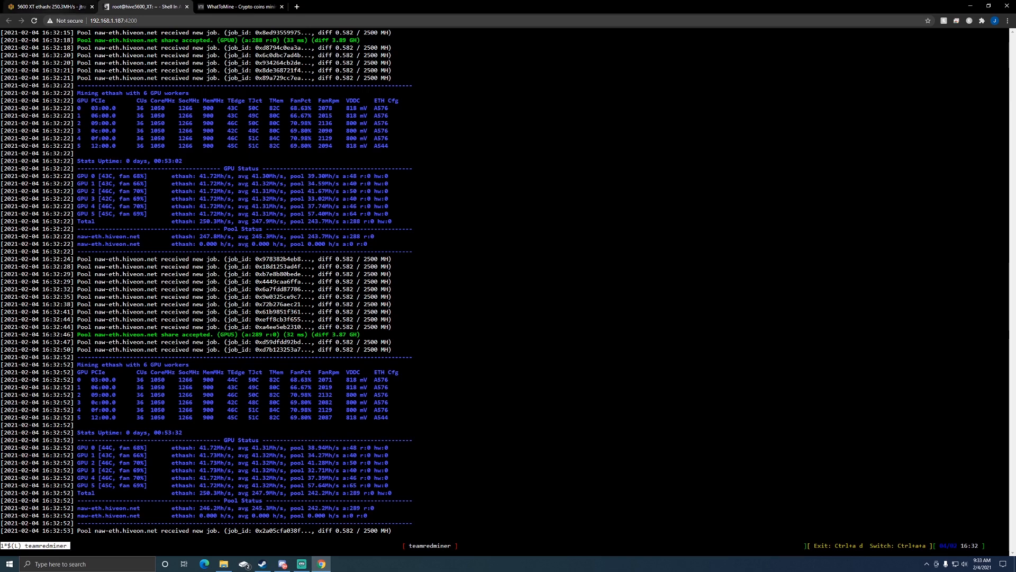
scroll("down", 3)
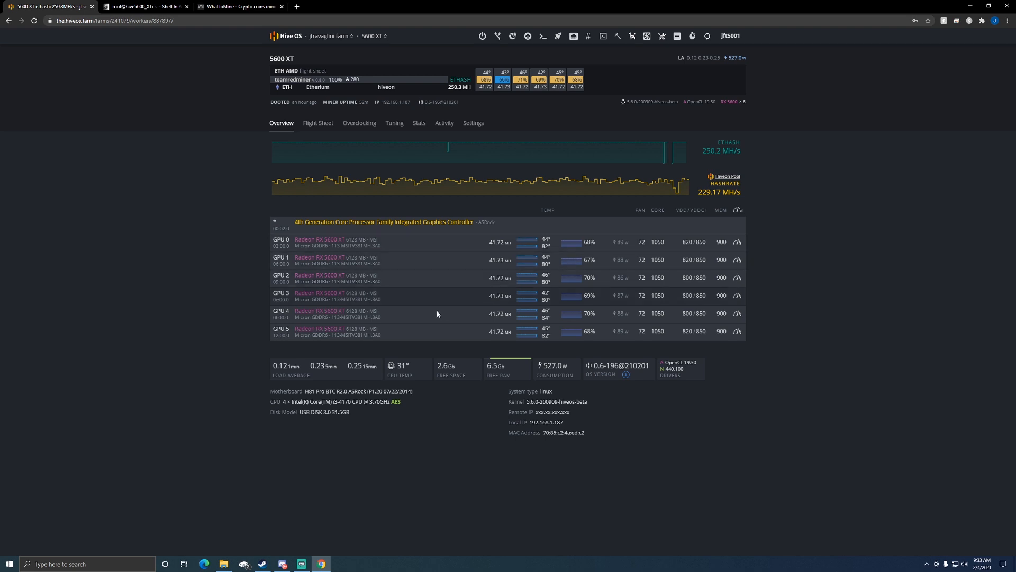
left_click(374, 36)
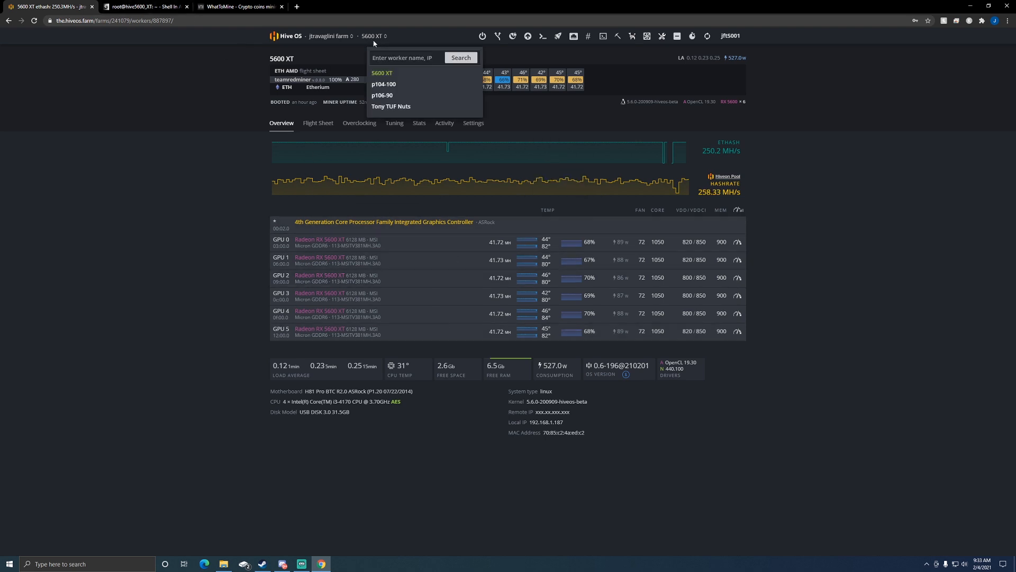
left_click(391, 106)
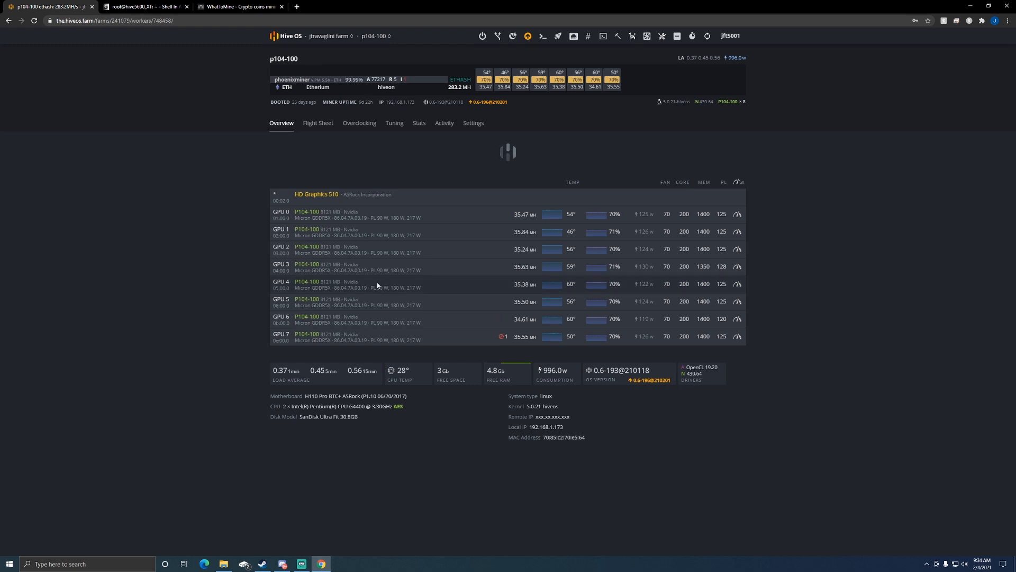
left_click(375, 36)
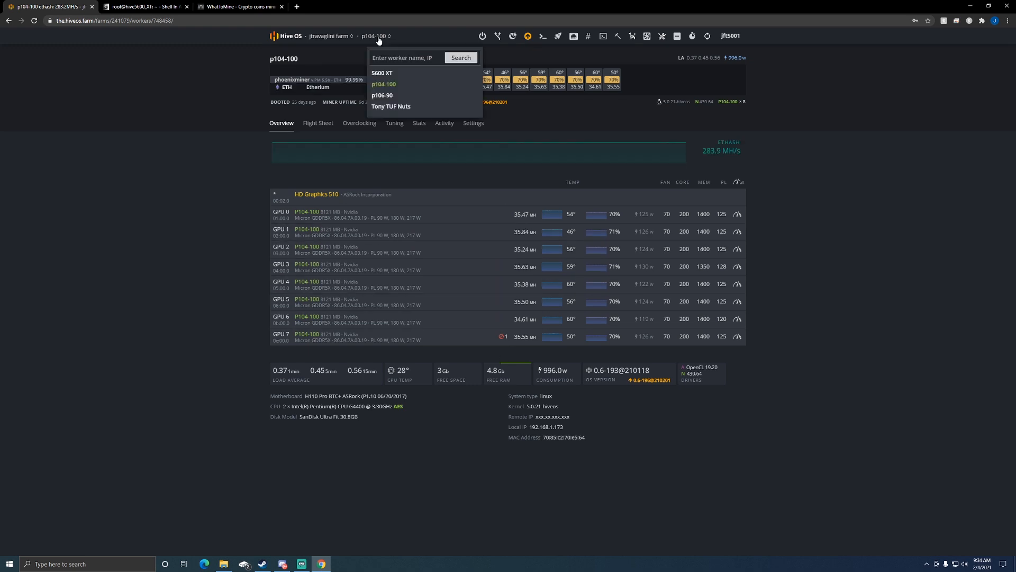
left_click(382, 73)
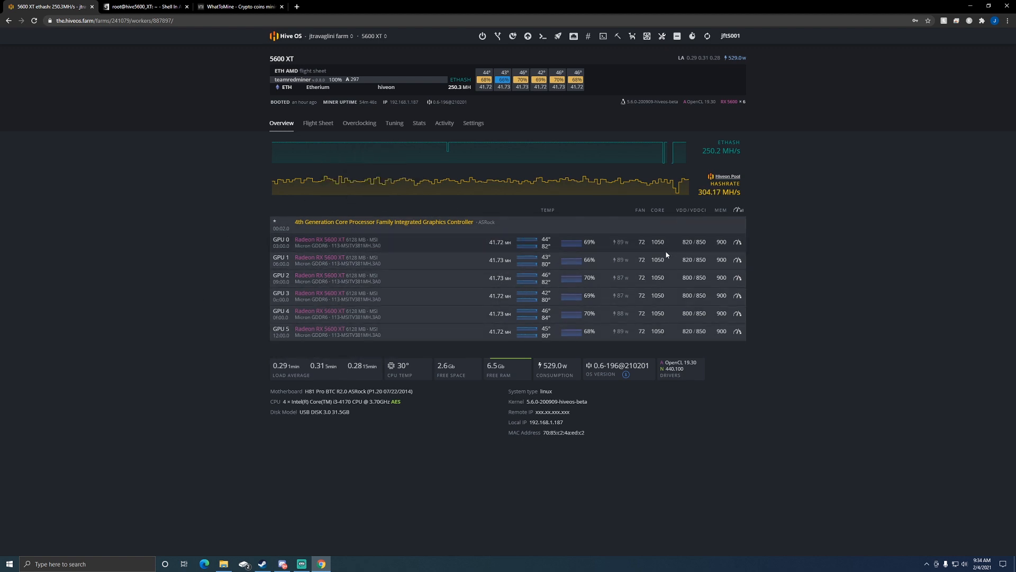
mouse_move(395, 295)
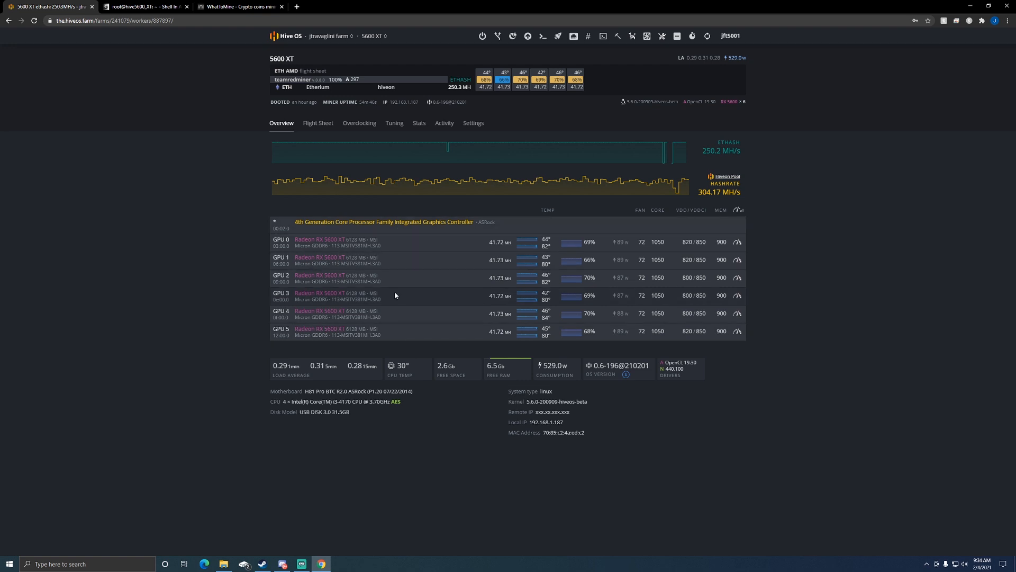
mouse_move(404, 296)
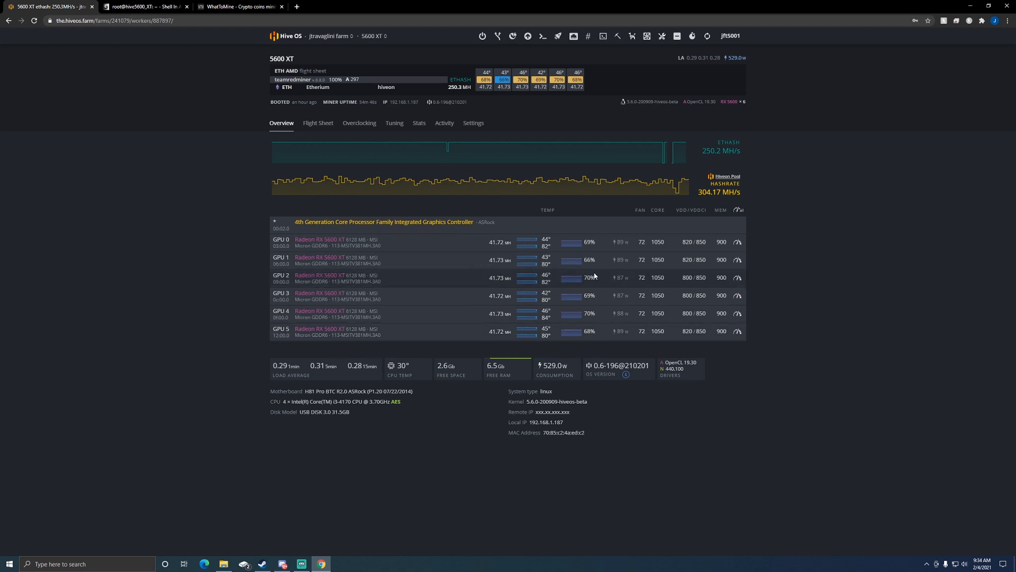
mouse_move(544, 258)
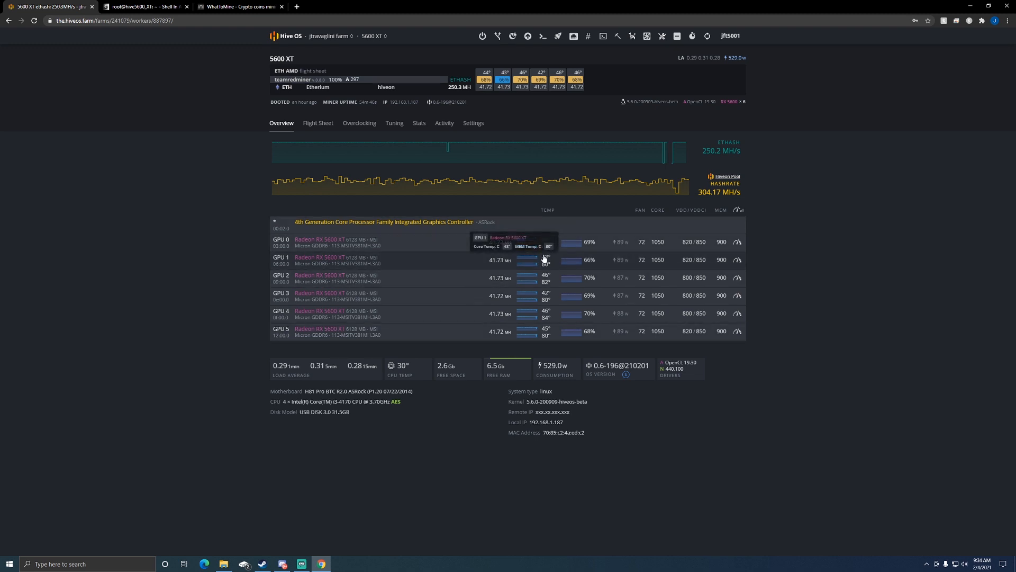
mouse_move(546, 338)
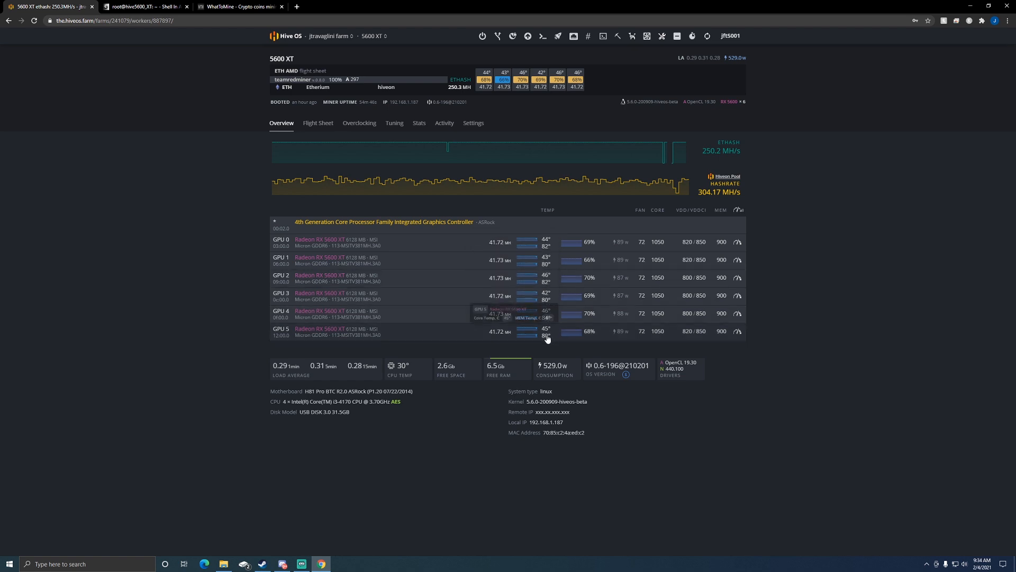
mouse_move(544, 334)
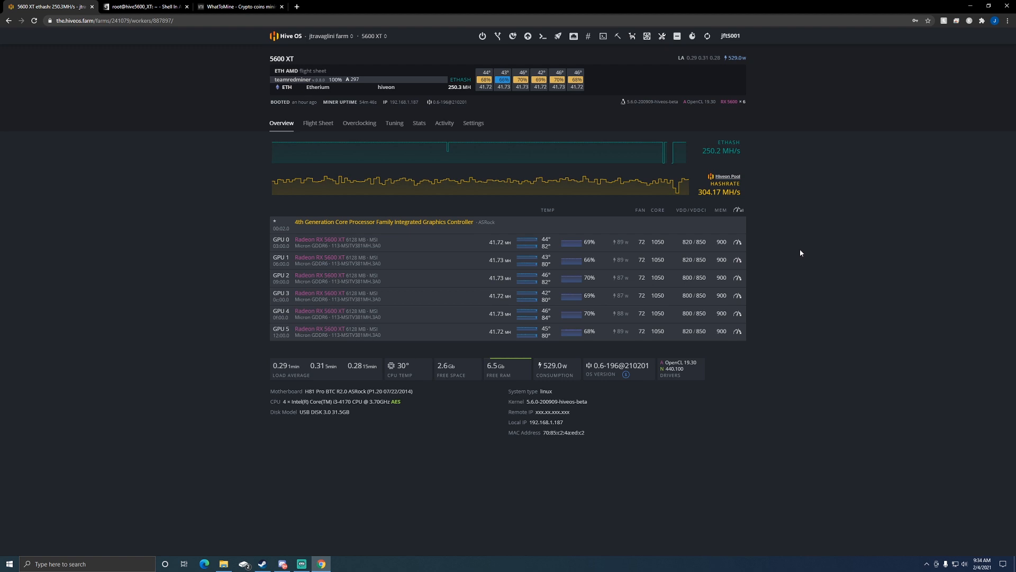
mouse_move(322, 152)
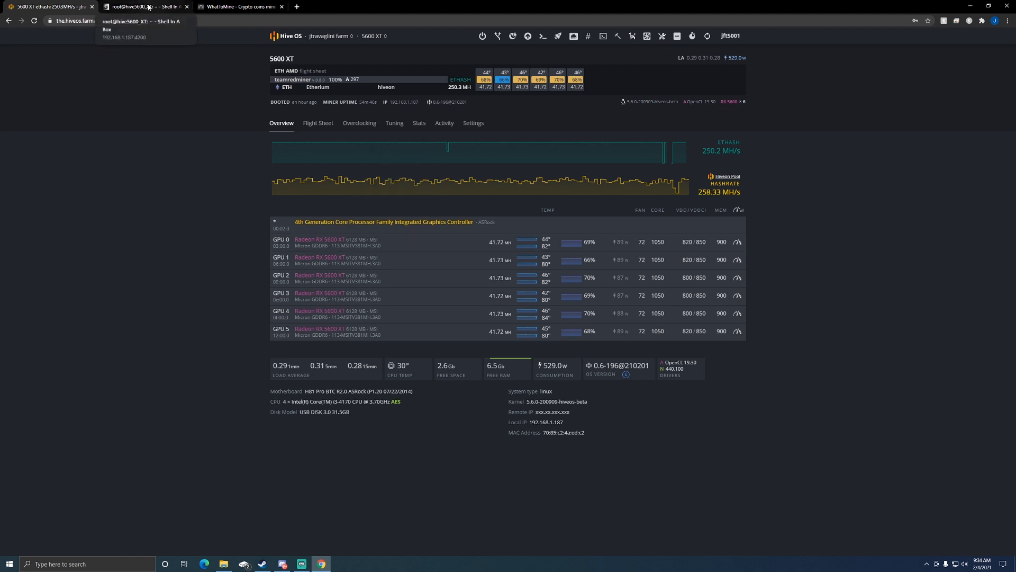
Step: Switch to the WhatToMine calculator and select the Ethash hashrate field
left_click(143, 6)
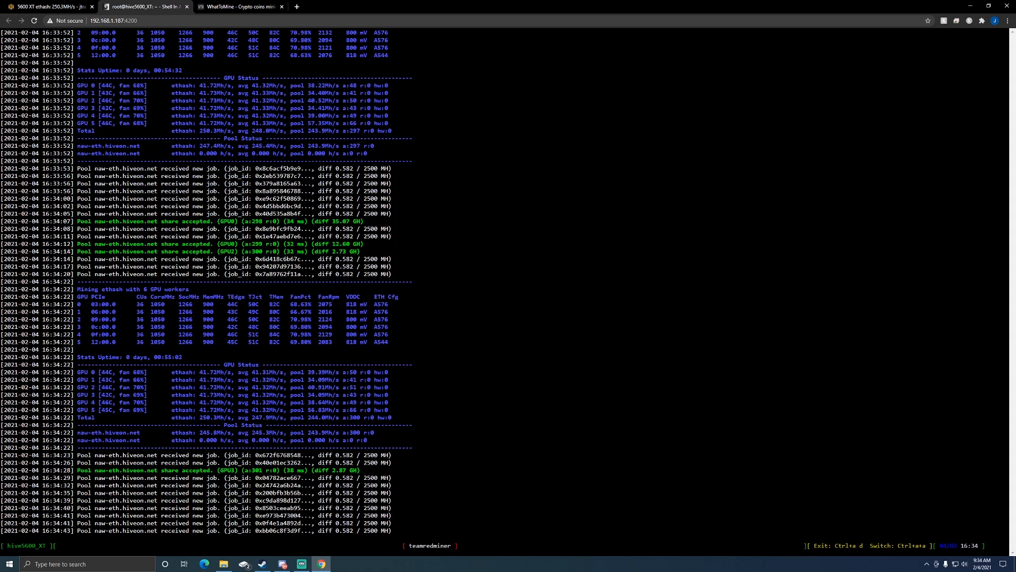
left_click(240, 6)
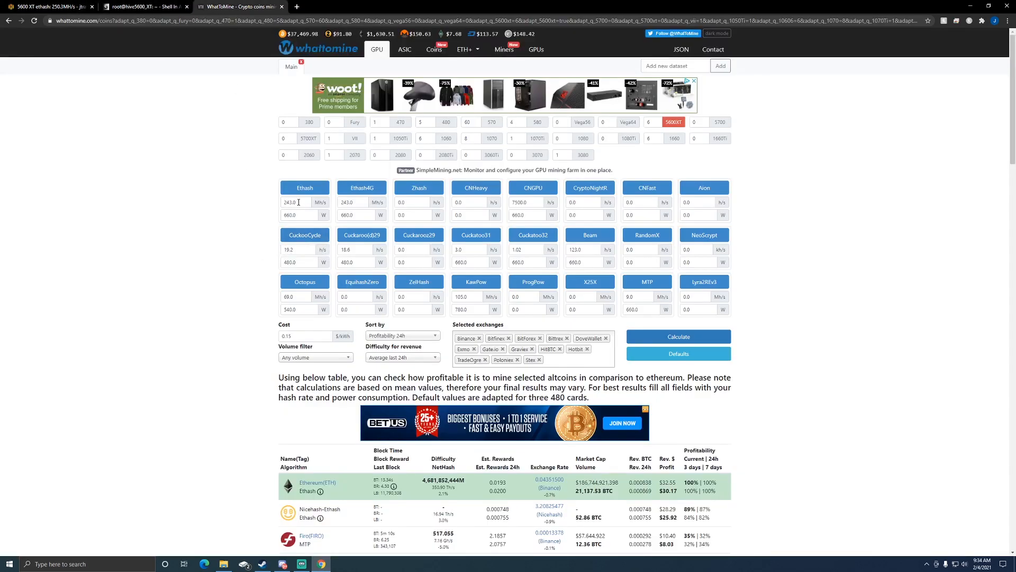
Step: Recalculate profitability for 250 MH/s Ethash at 640 W
type("250")
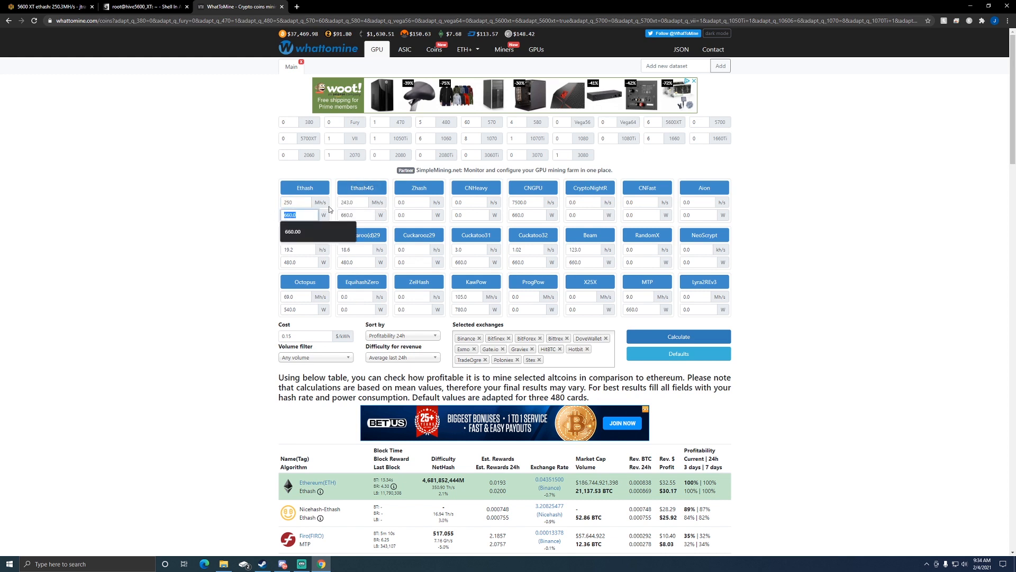
type("640")
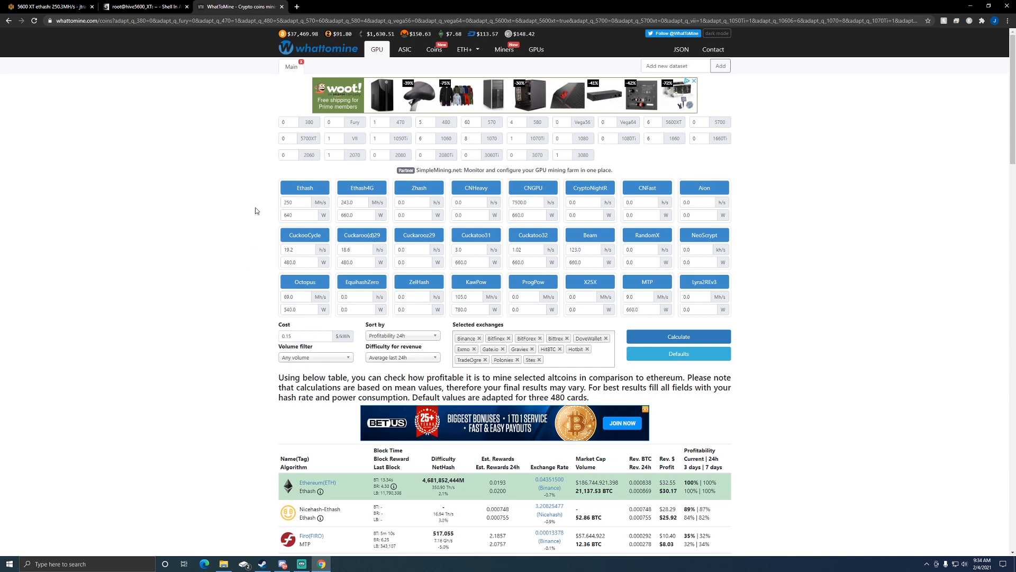
left_click(299, 215)
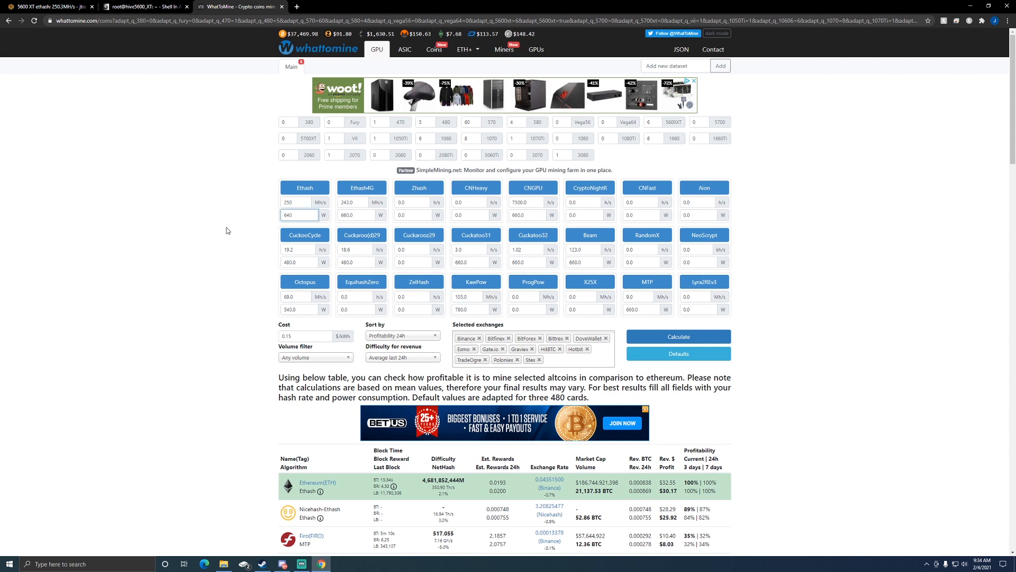
mouse_move(328, 362)
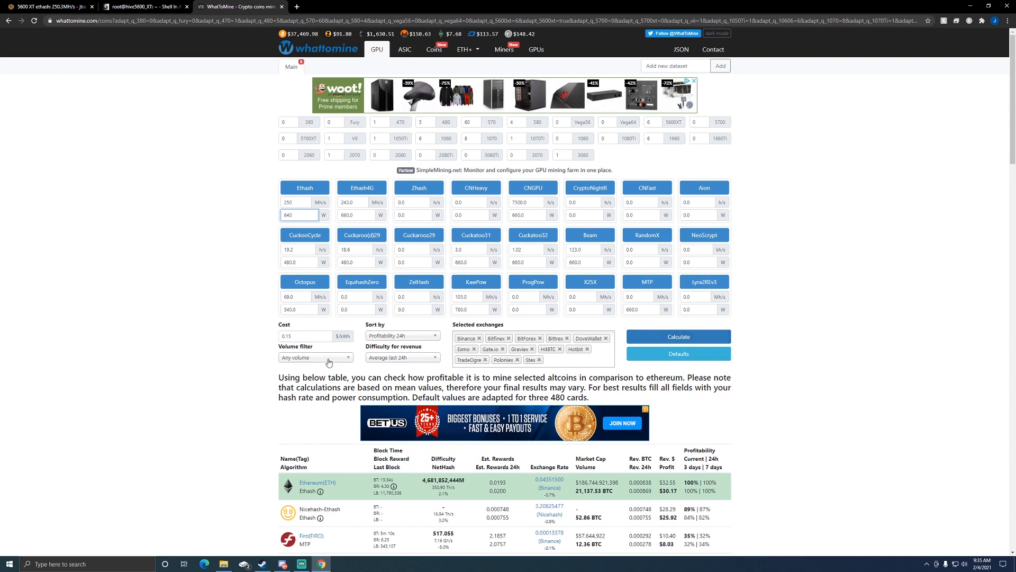
left_click(678, 337)
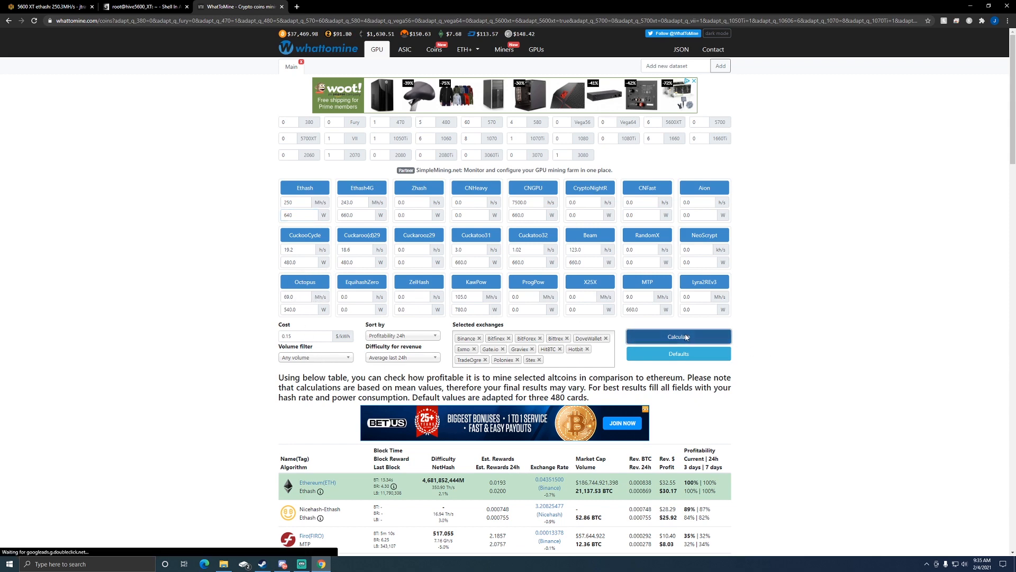
left_click(678, 337)
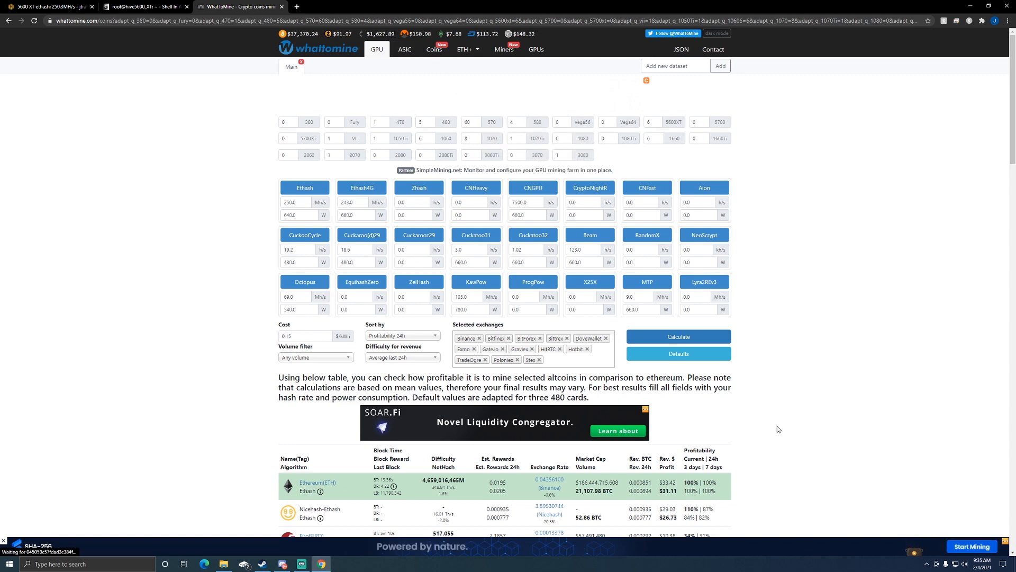
Step: Review the coin table with Ethereum at $31.11 daily profit, then return to the Hive OS overview
scroll("down", 3)
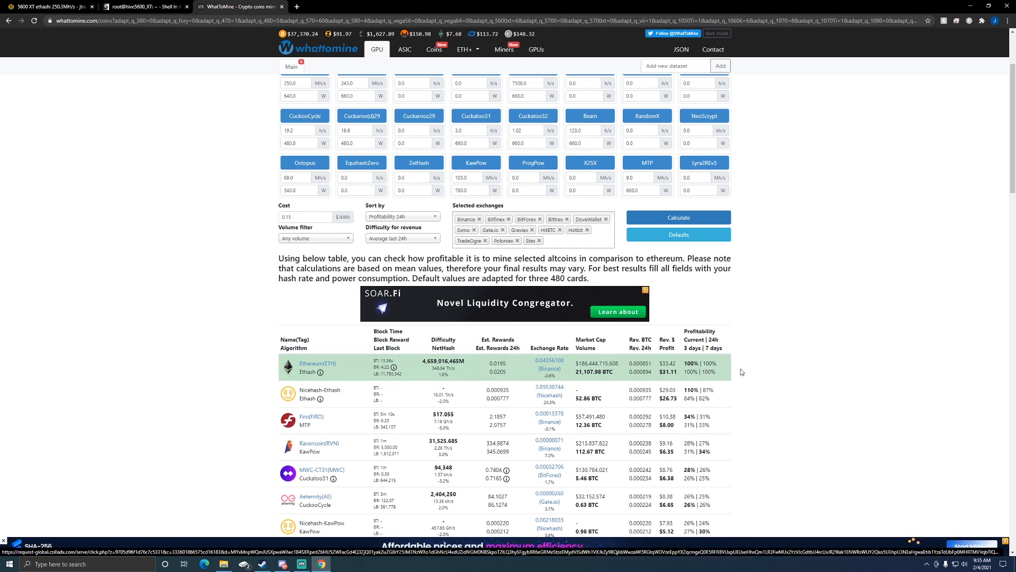
mouse_move(760, 376)
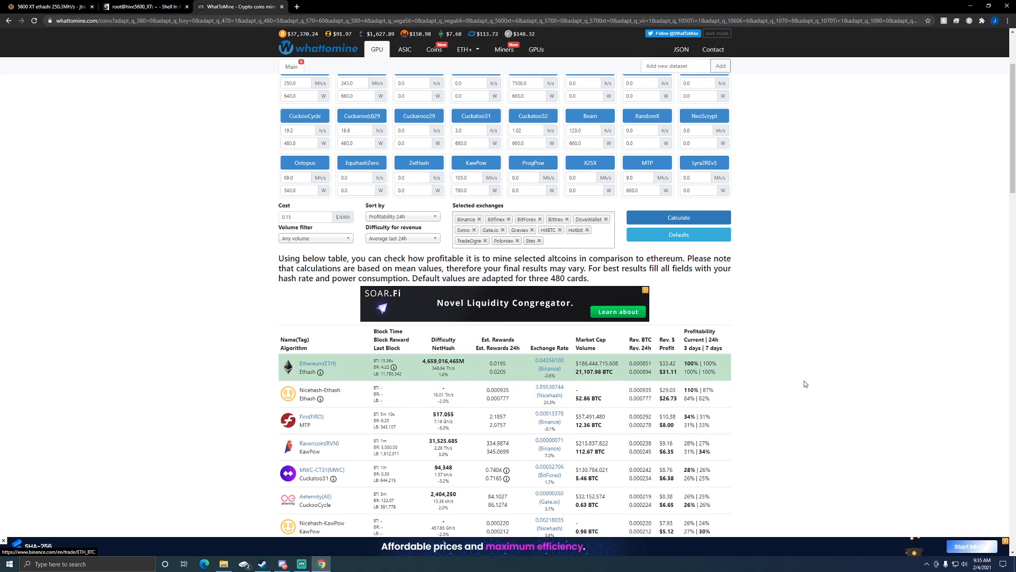
scroll("down", 3)
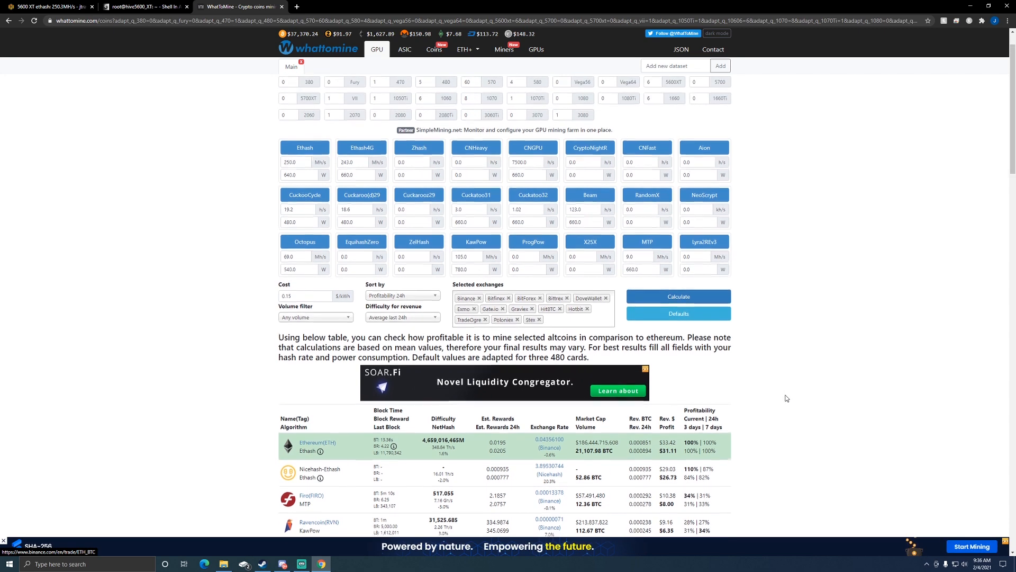
scroll("down", 3)
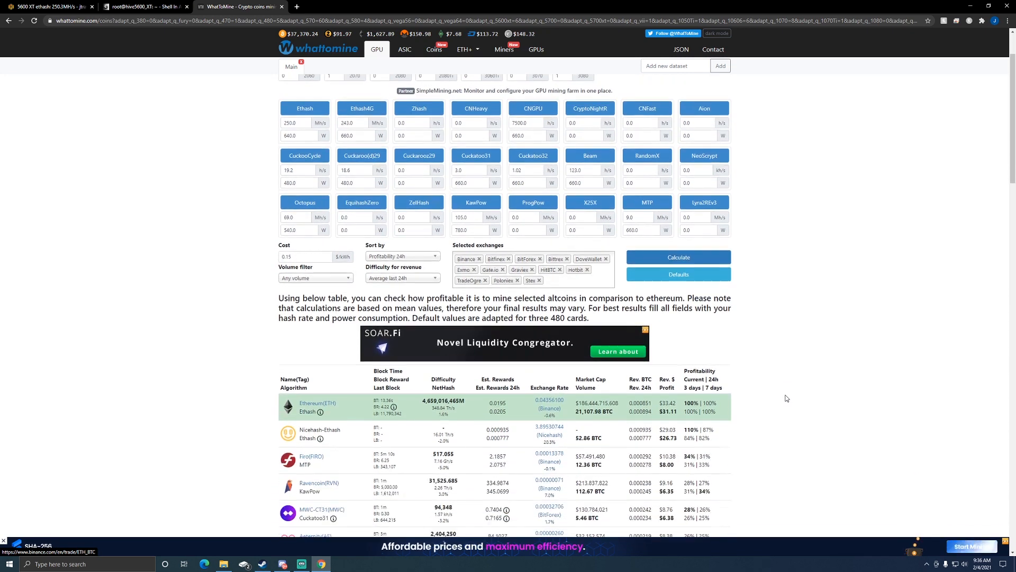
mouse_move(814, 414)
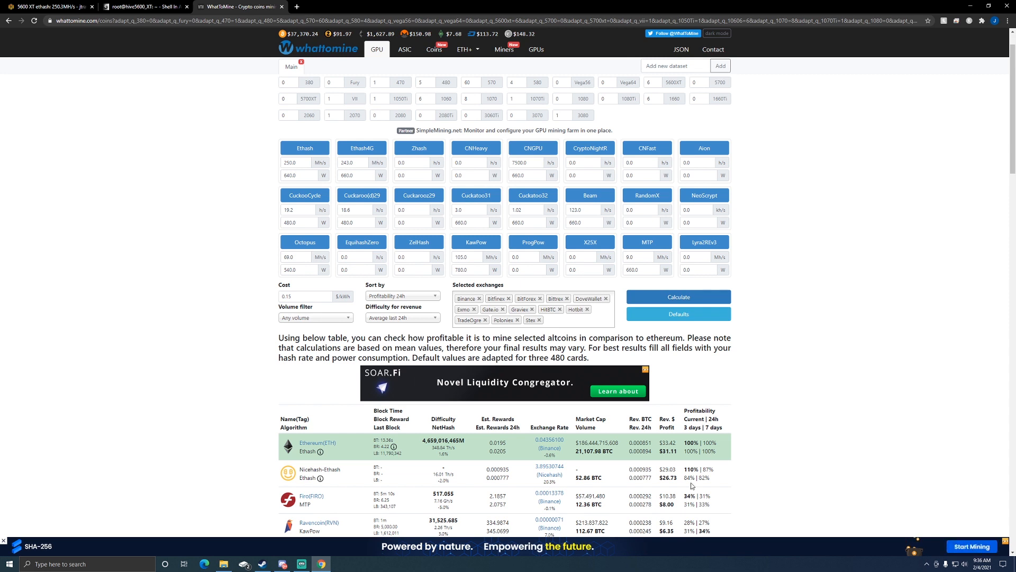
mouse_move(184, 70)
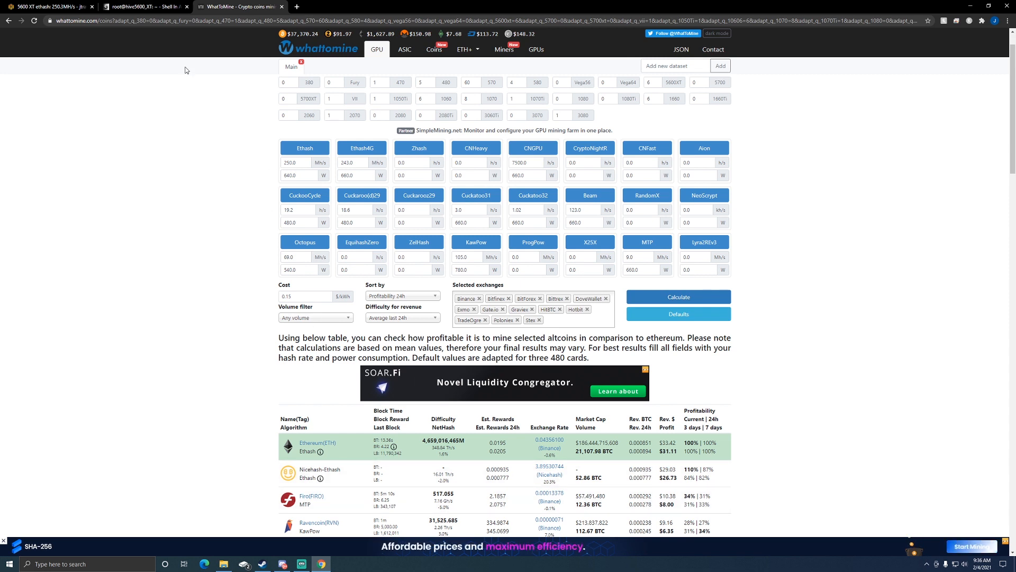
left_click(143, 7)
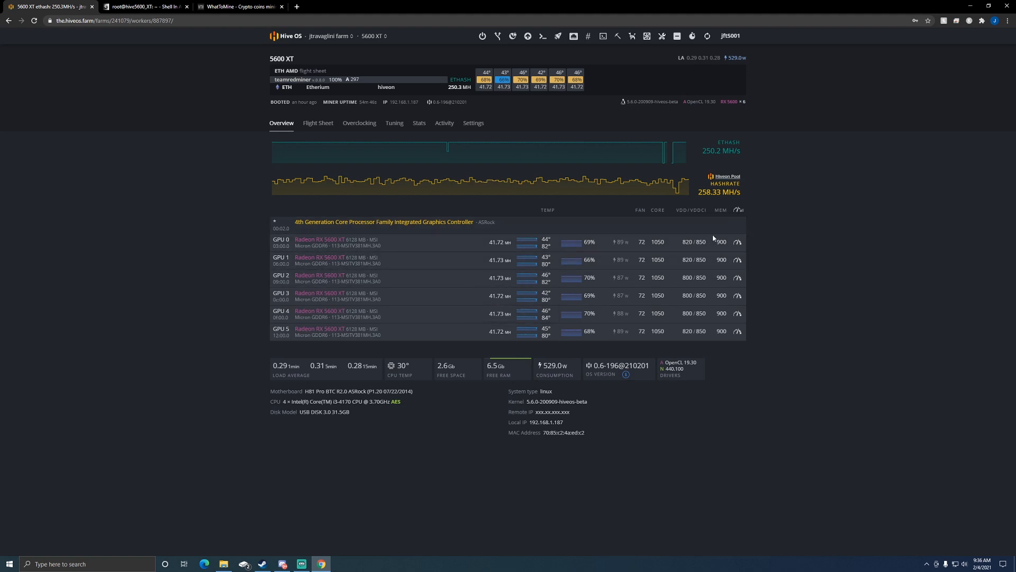
mouse_move(771, 242)
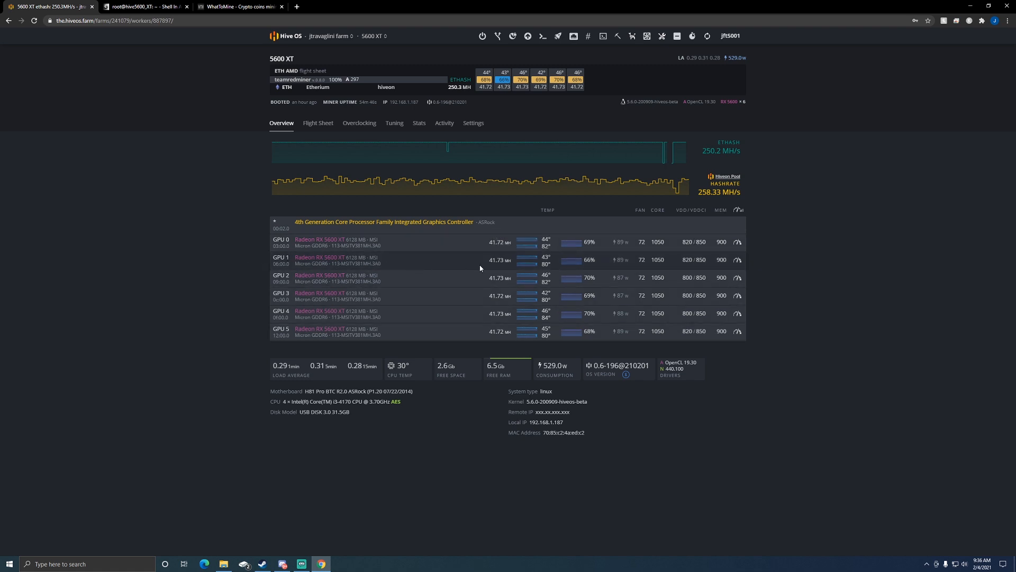
mouse_move(540, 267)
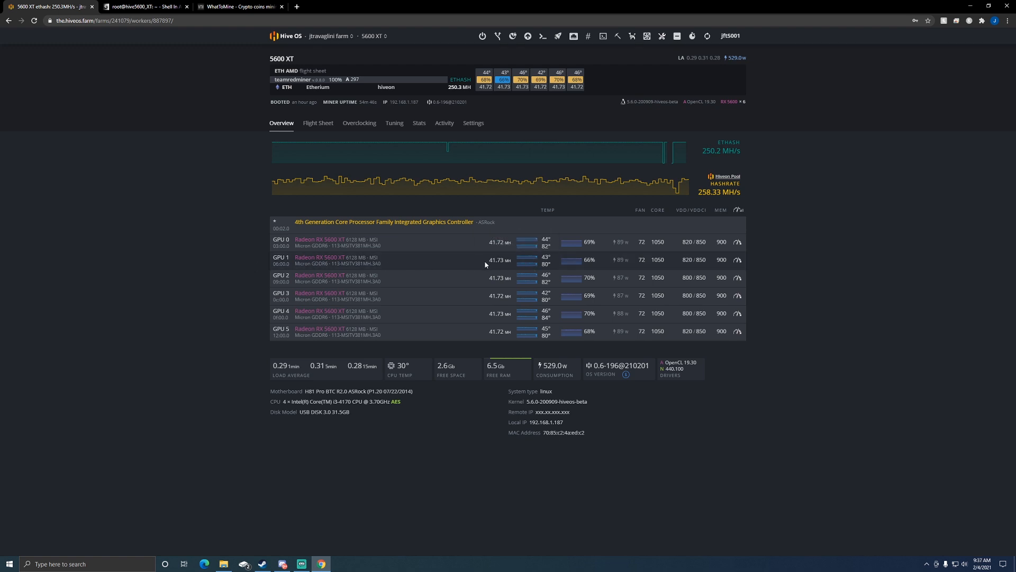
mouse_move(673, 268)
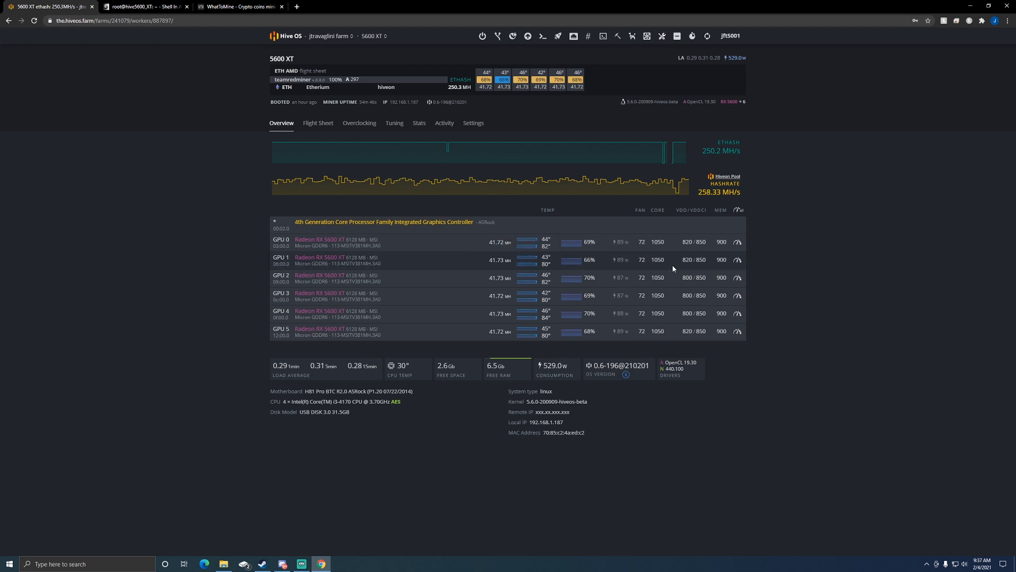
mouse_move(668, 268)
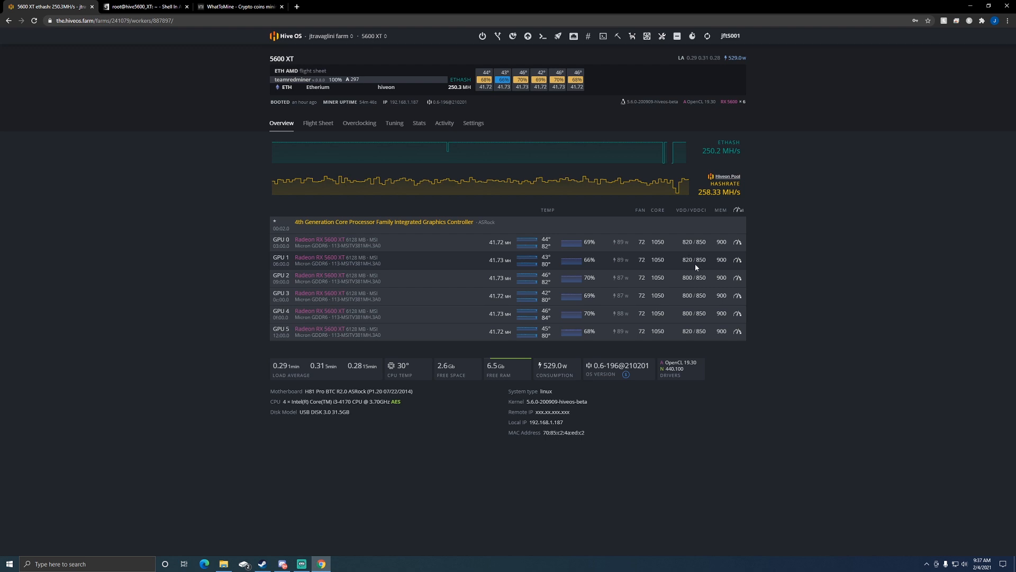
mouse_move(801, 285)
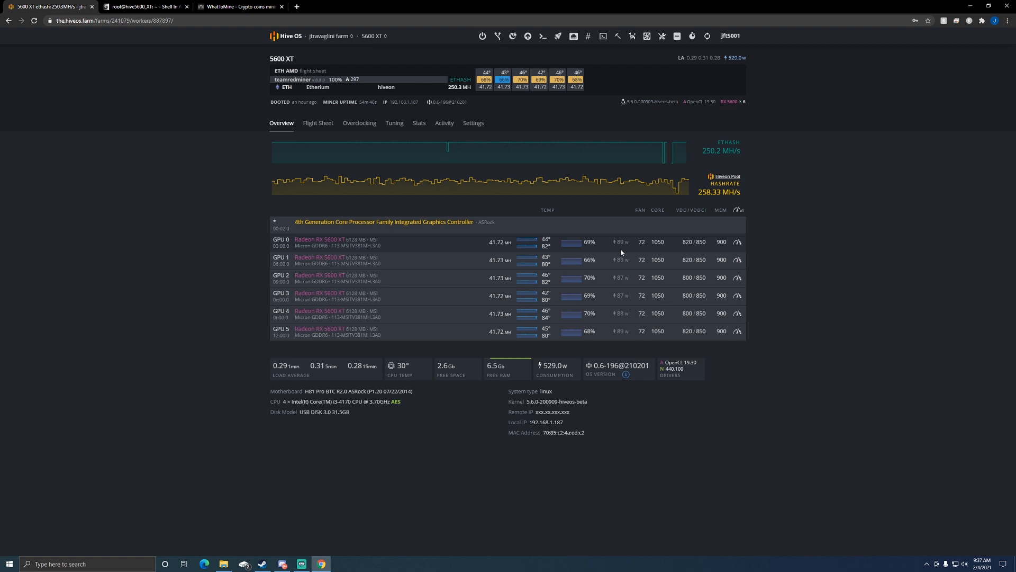
mouse_move(674, 158)
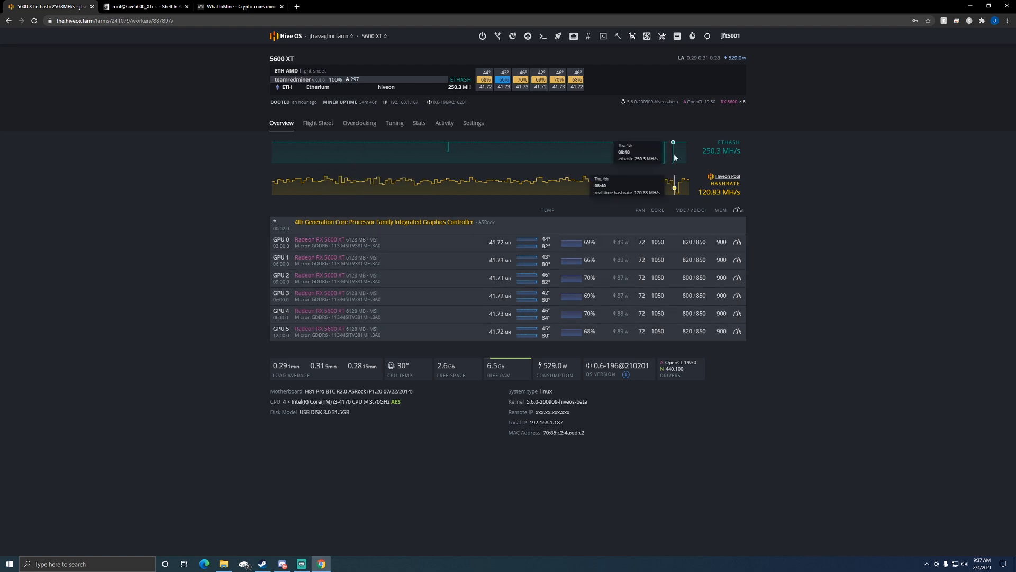
mouse_move(447, 102)
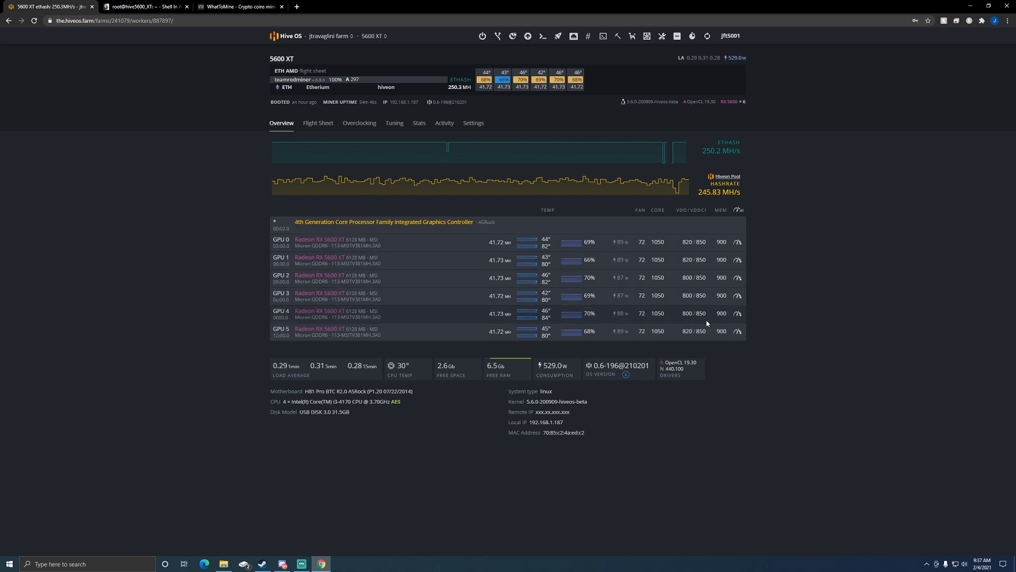
mouse_move(746, 258)
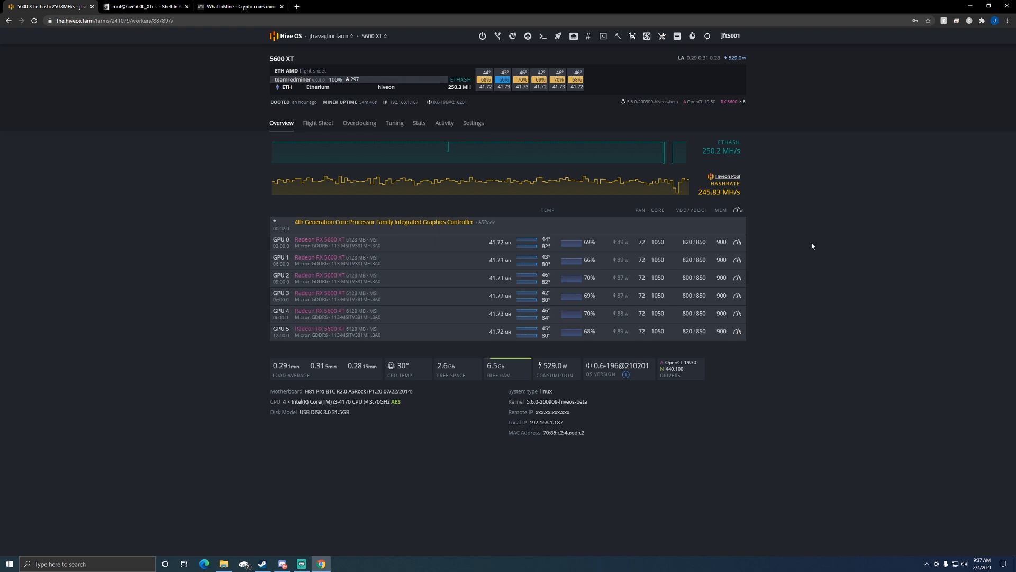
mouse_move(241, 6)
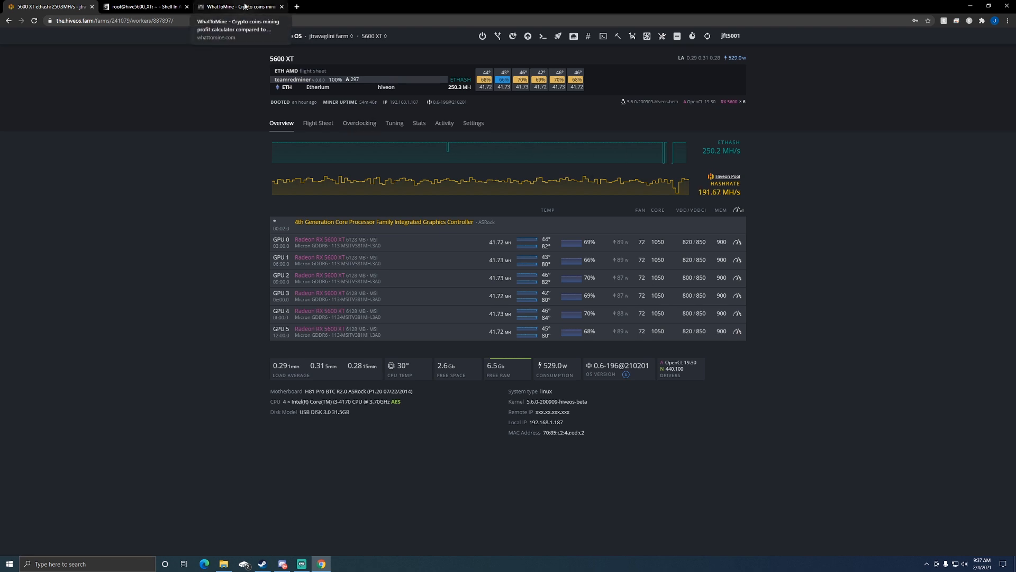
Step: After checking the six GPUs at 250.2 MH/s, switch back to the WhatToMine results
left_click(243, 7)
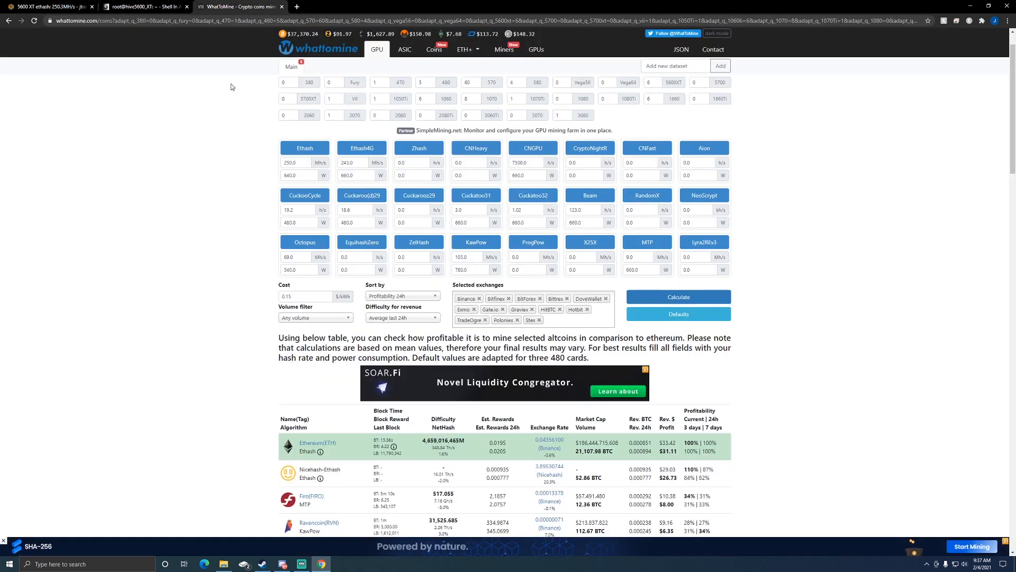
mouse_move(792, 335)
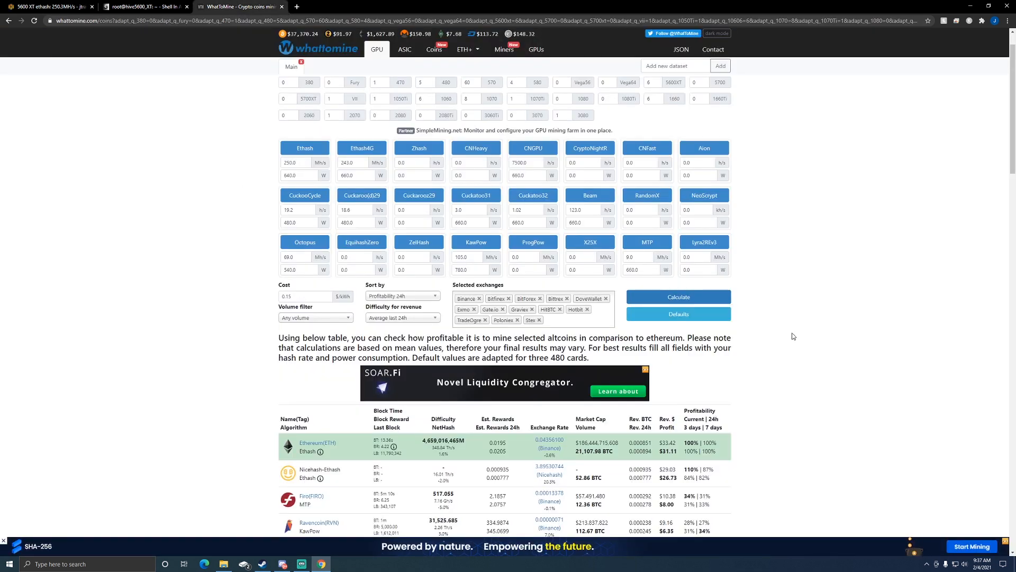